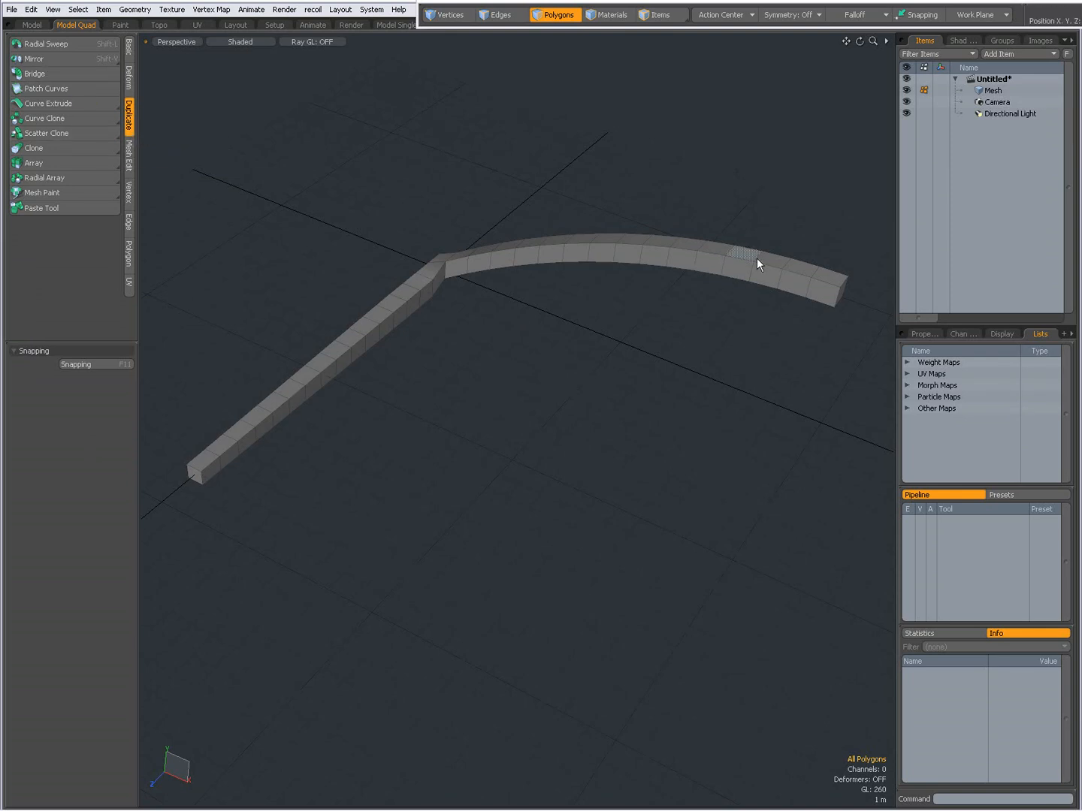
Select the beam's two end polygons and start the Bridge tool from the Duplicate tools.
click(739, 259)
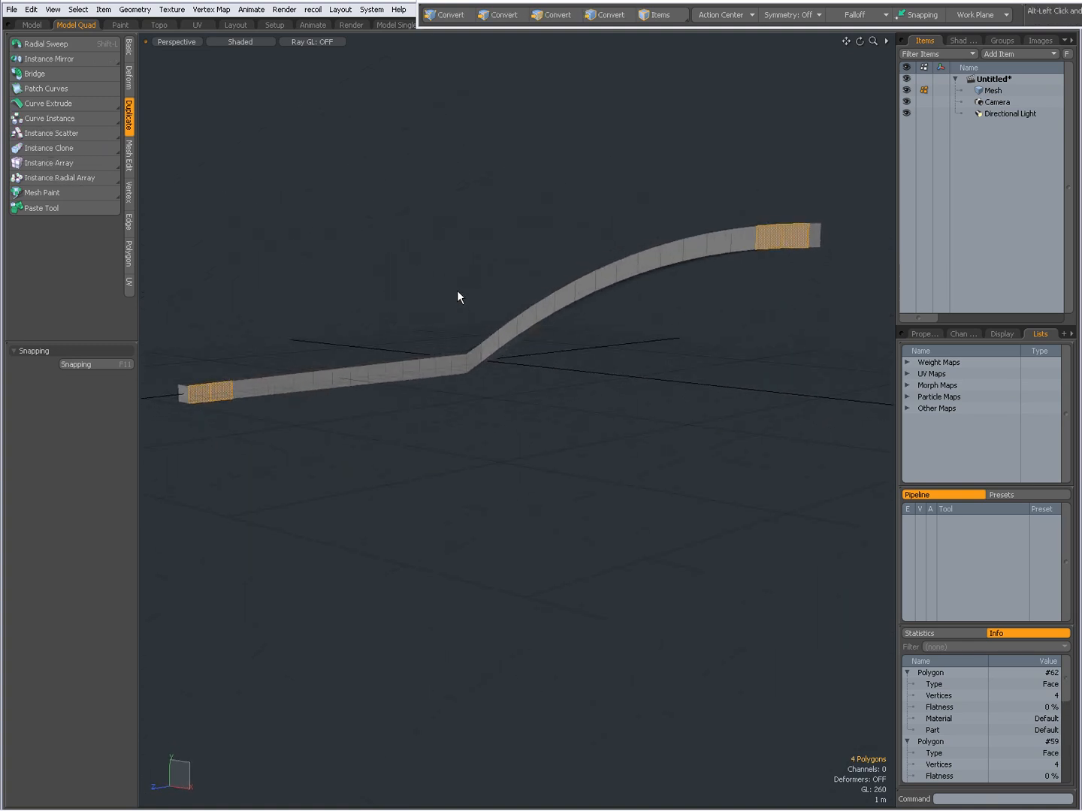
drag(460, 298, 624, 388)
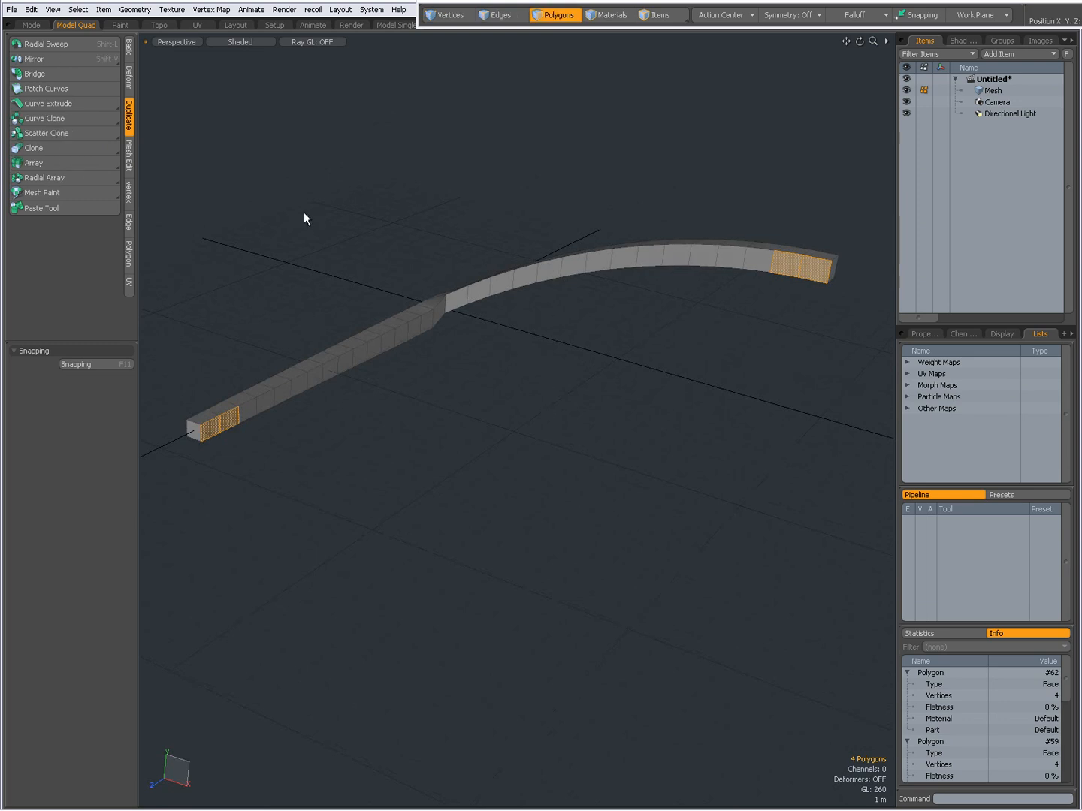
click(35, 74)
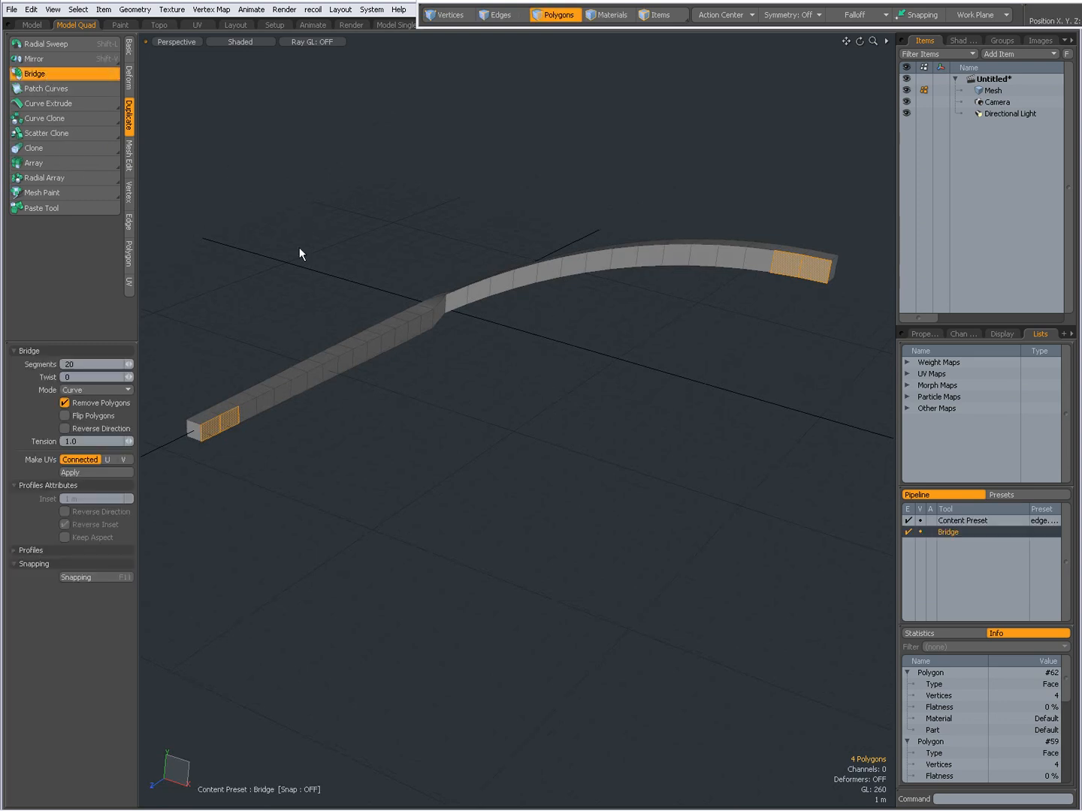
Apply the bridge in Curve mode with 20 segments, closing the strip into a fan-shaped frame.
click(71, 472)
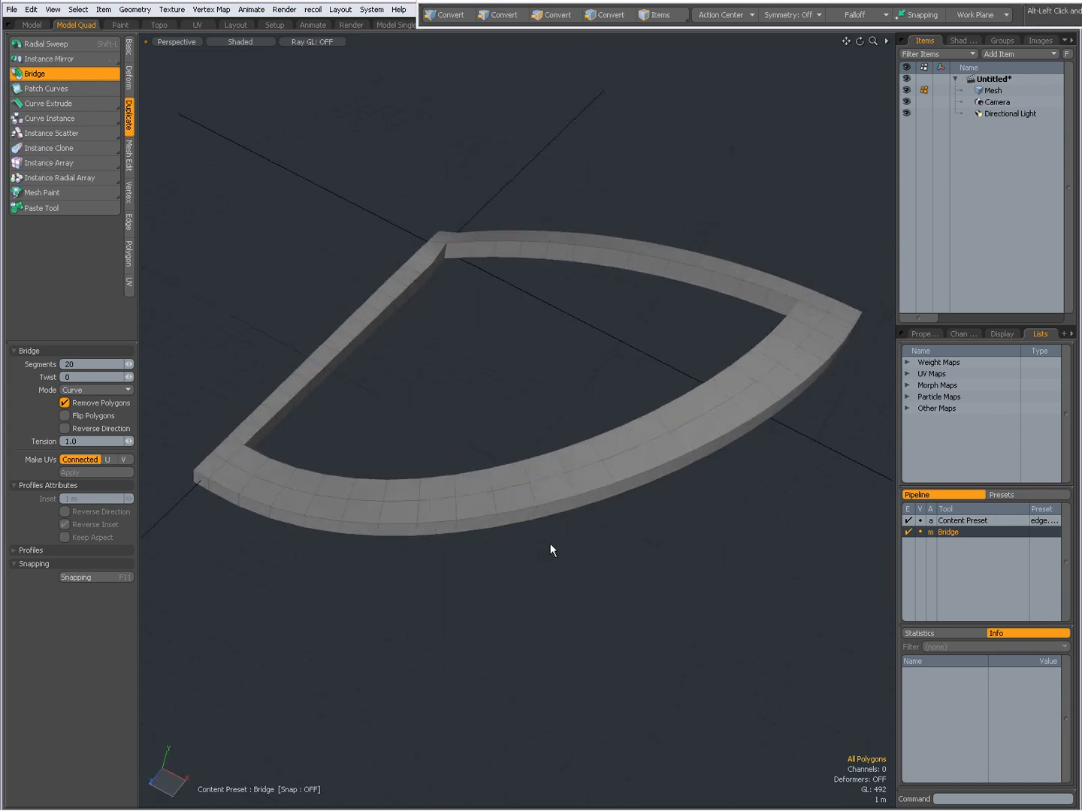
drag(553, 550, 465, 135)
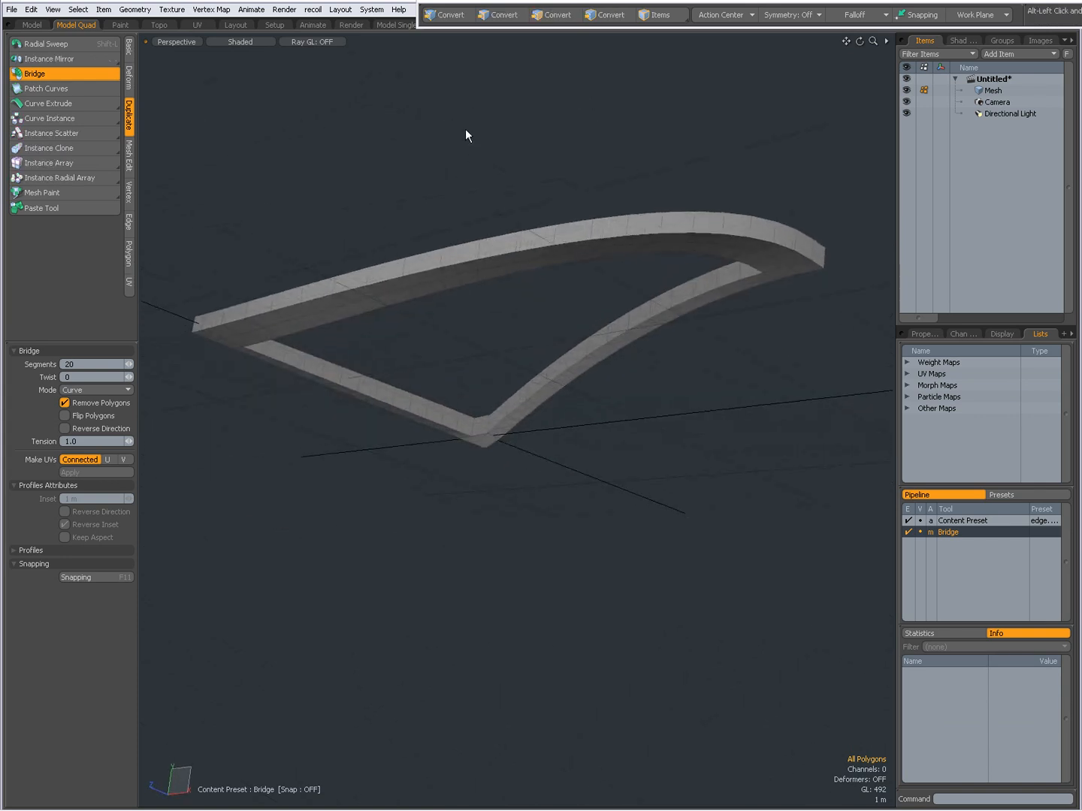
drag(466, 135, 565, 449)
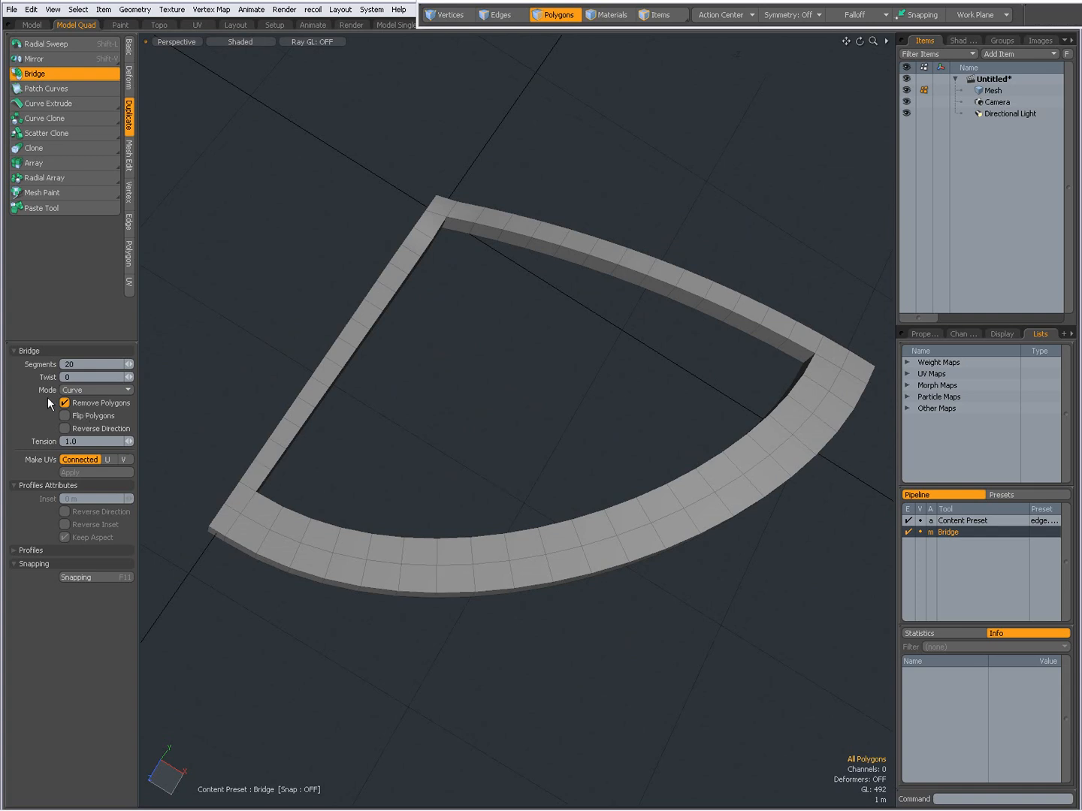
mouse_move(84, 395)
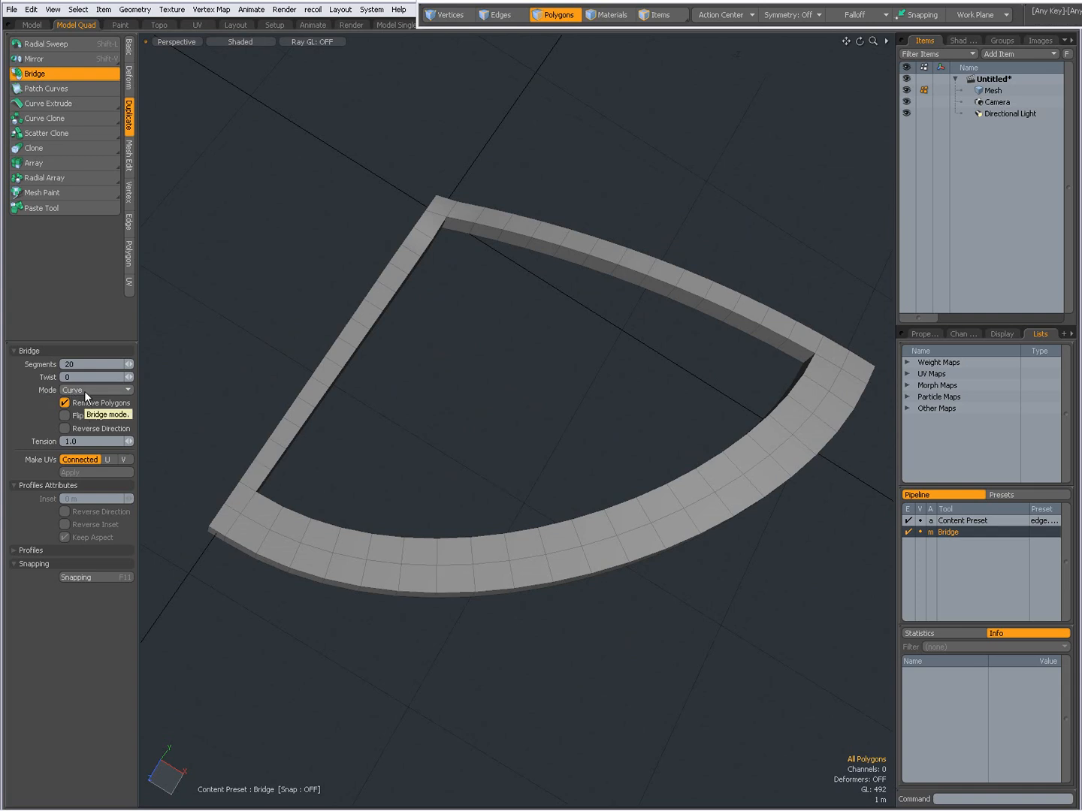
click(96, 391)
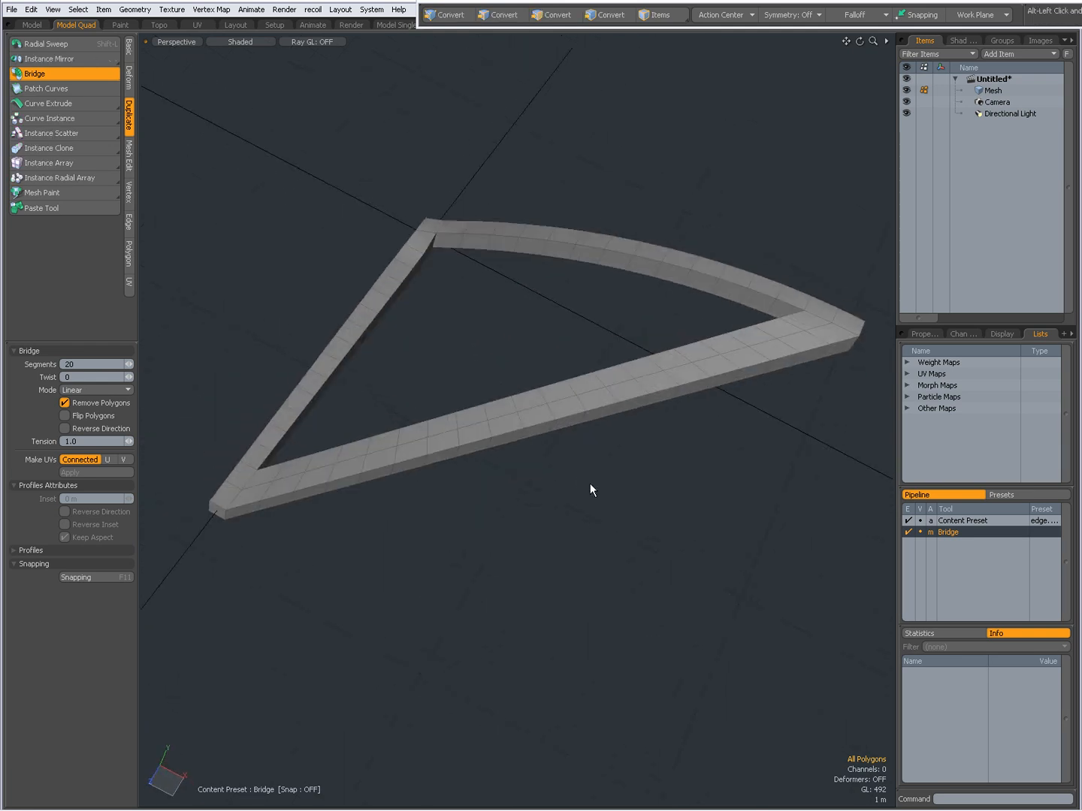
click(93, 390)
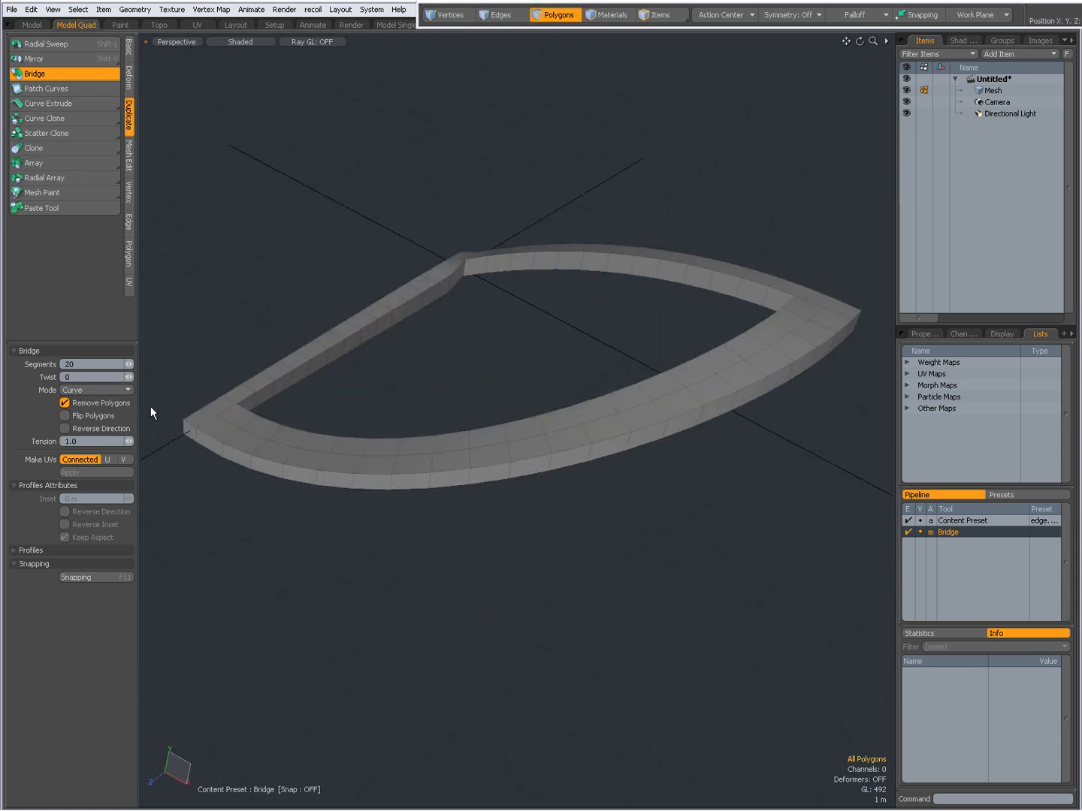
click(96, 390)
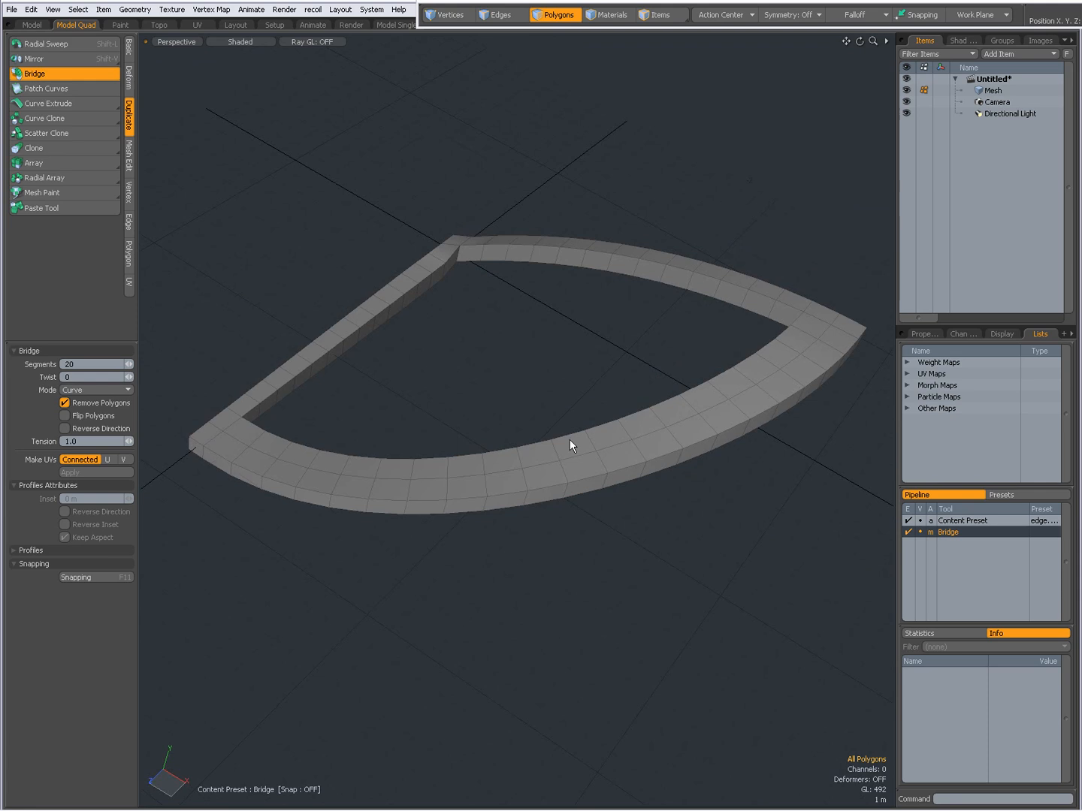
mouse_move(382, 441)
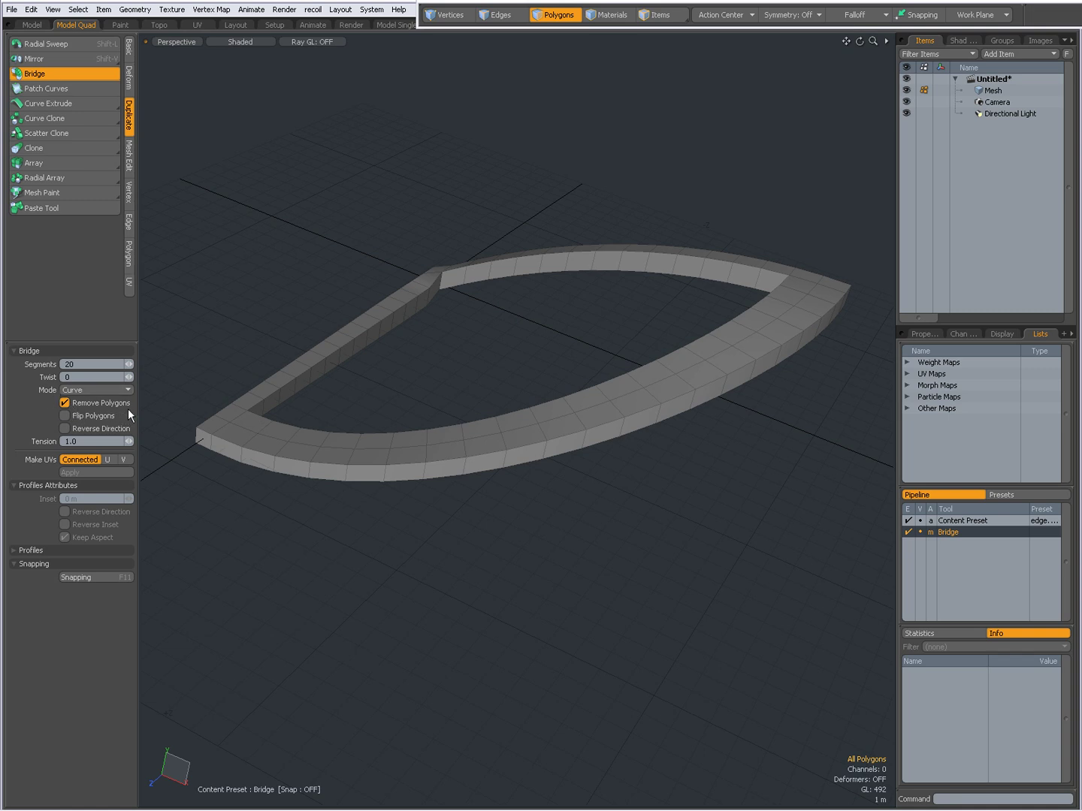
click(65, 403)
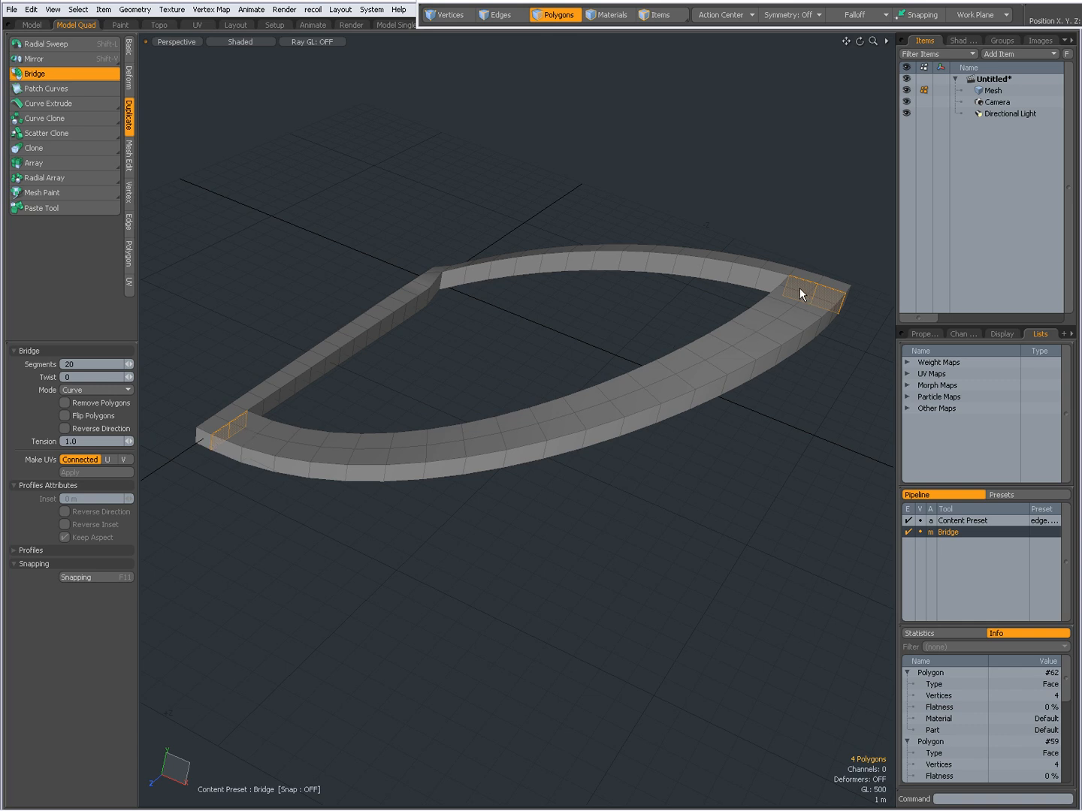
mouse_move(837, 308)
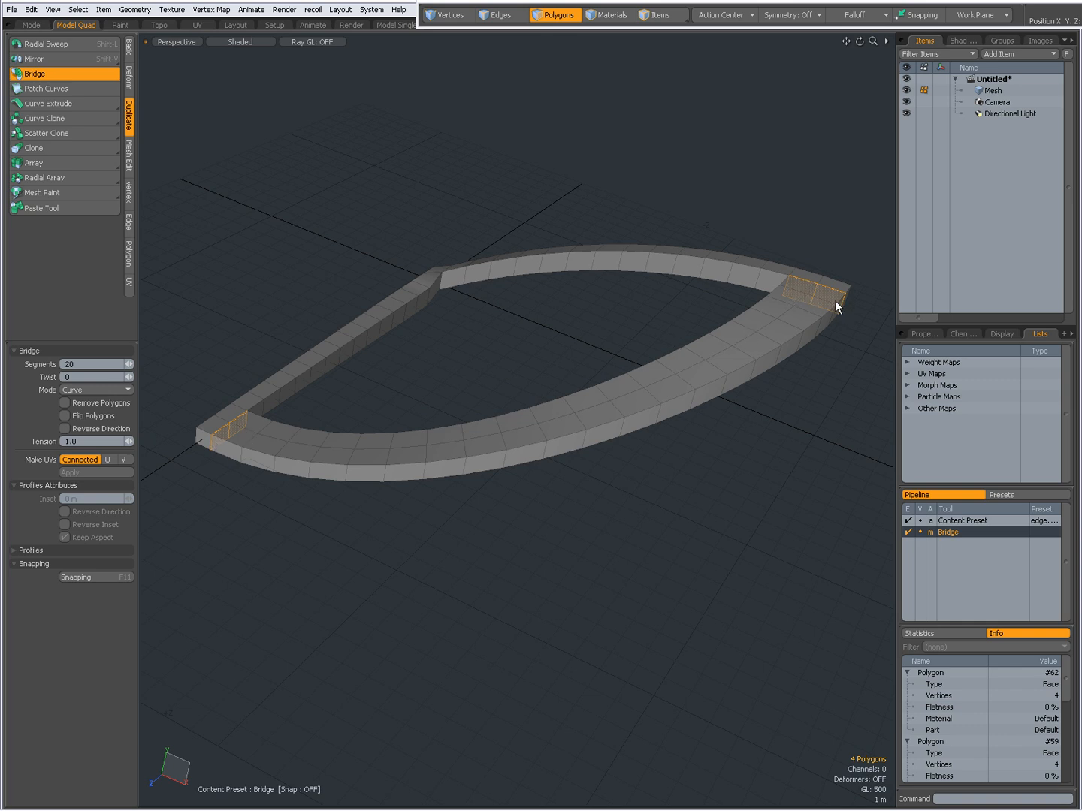
mouse_move(574, 424)
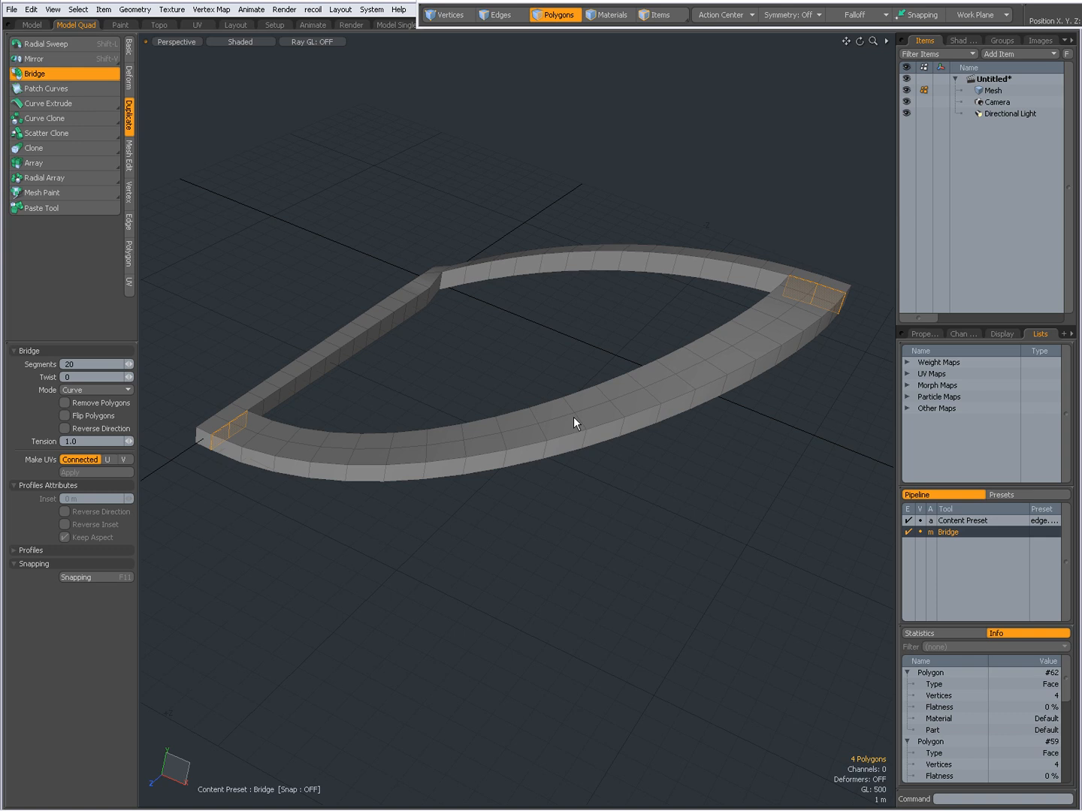
mouse_move(463, 393)
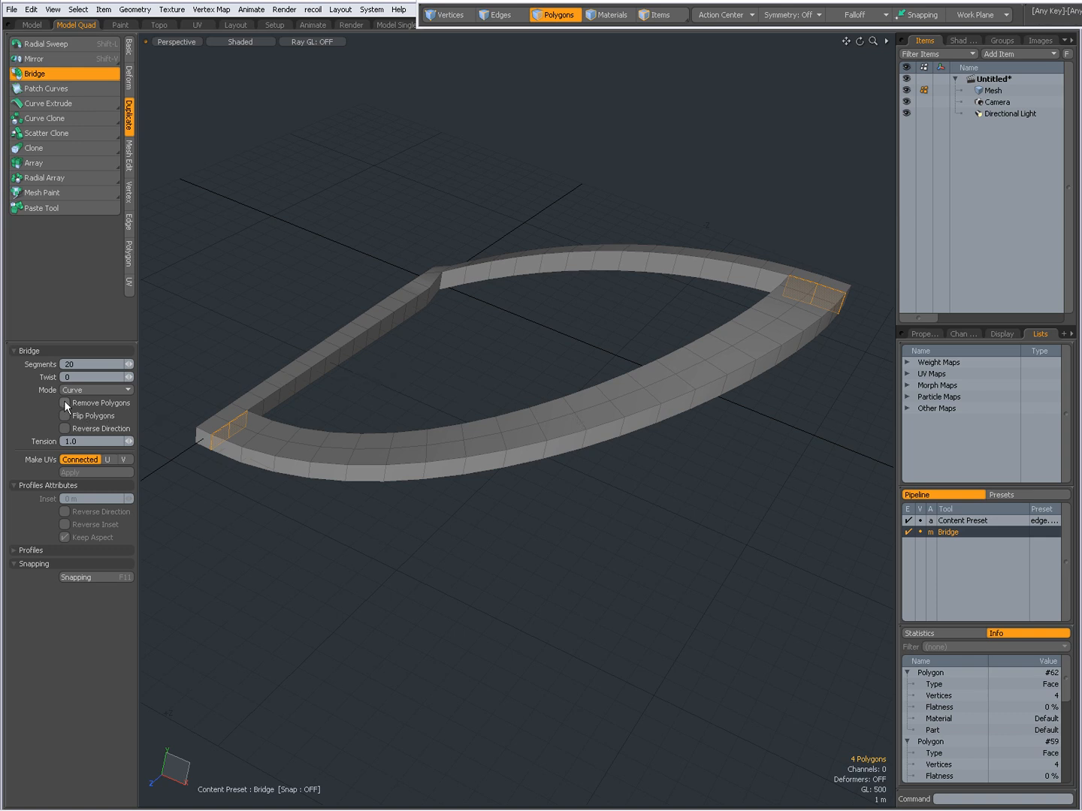
click(66, 403)
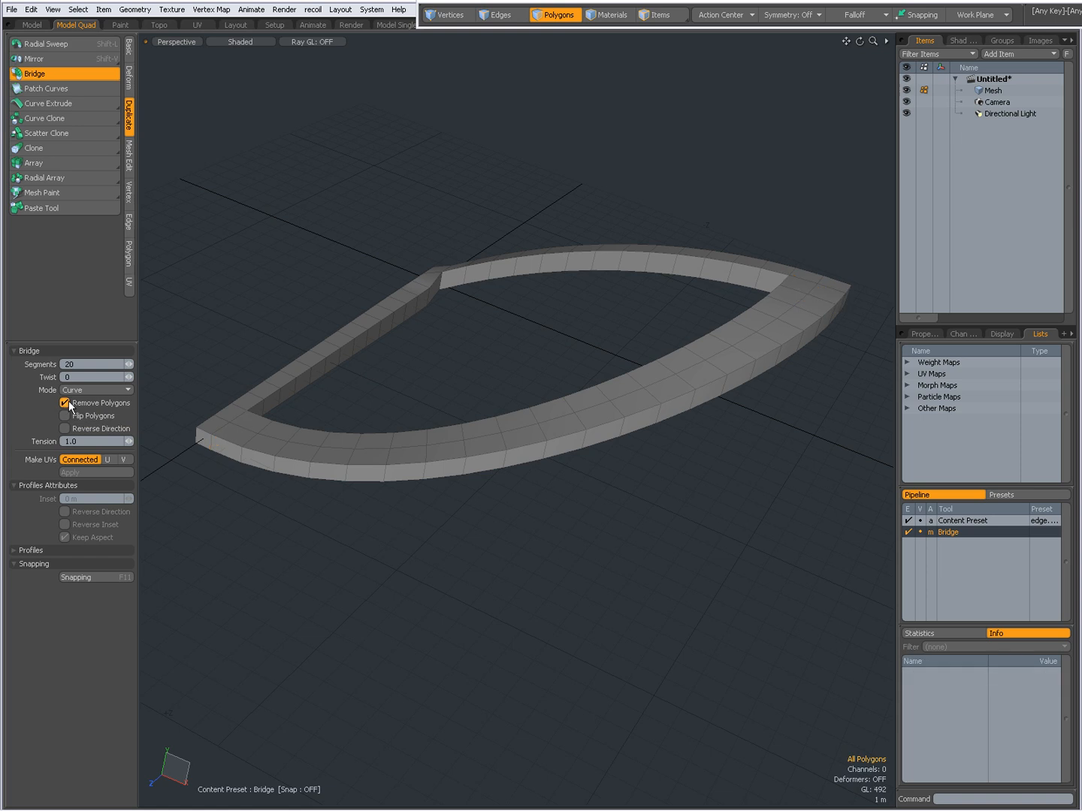
click(65, 414)
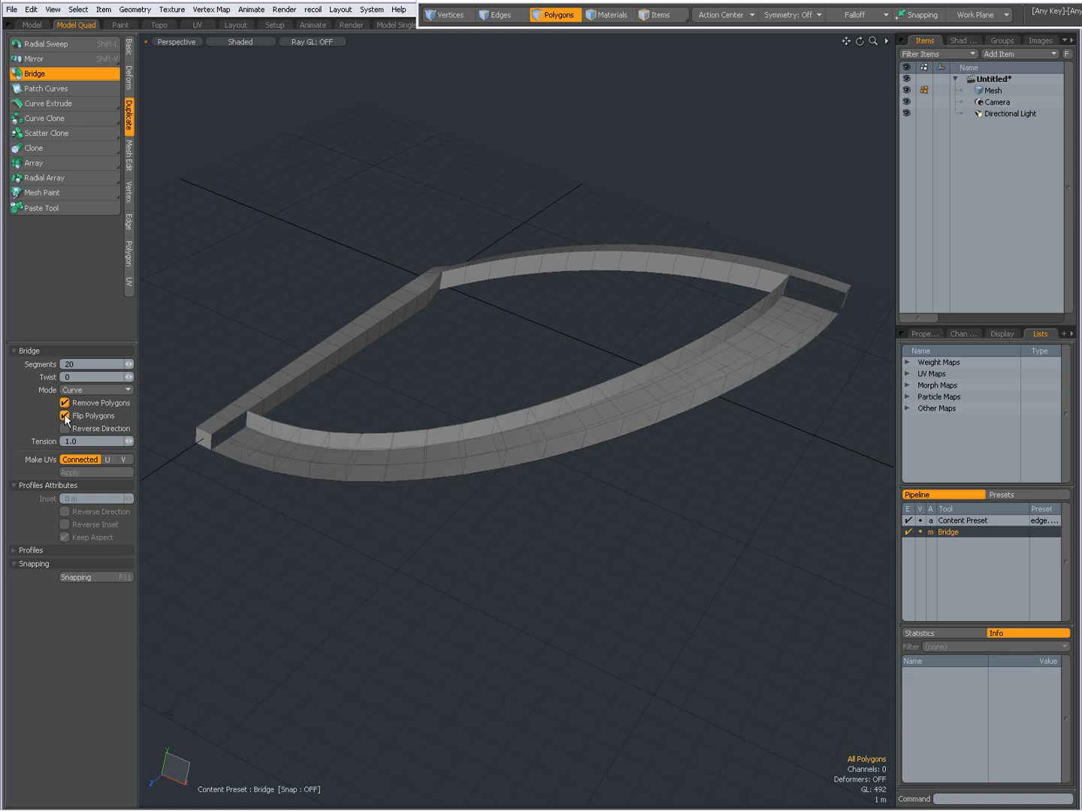
click(63, 430)
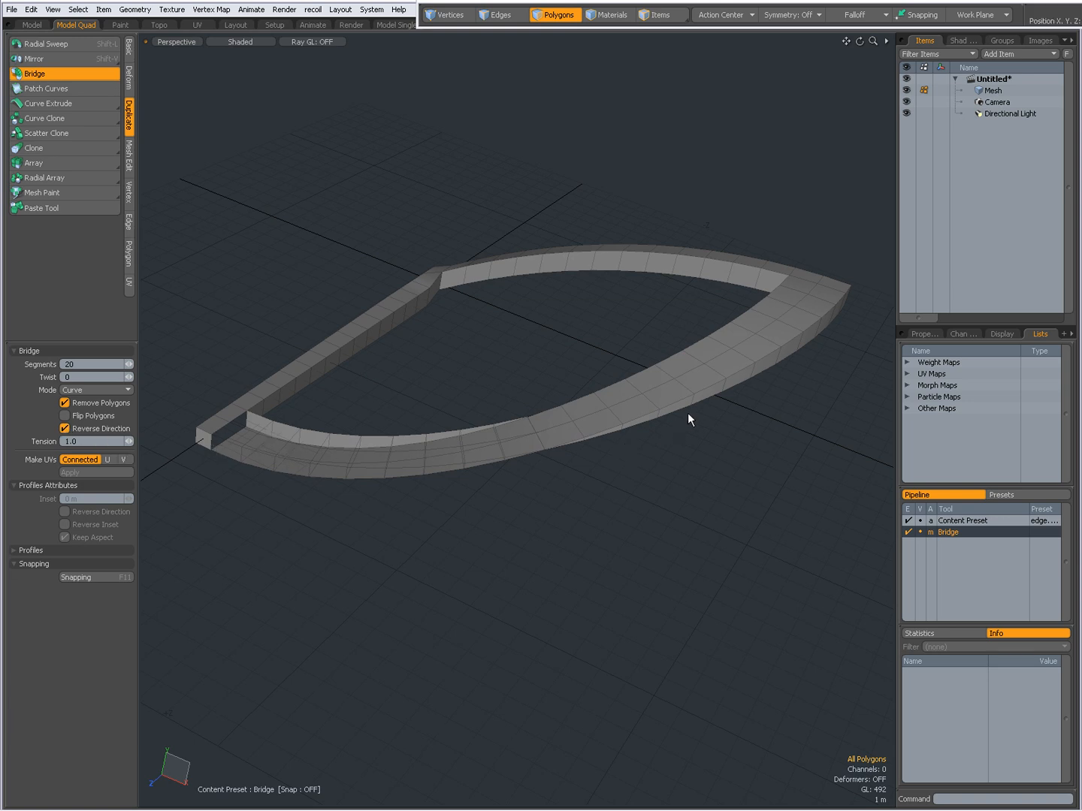
mouse_move(228, 443)
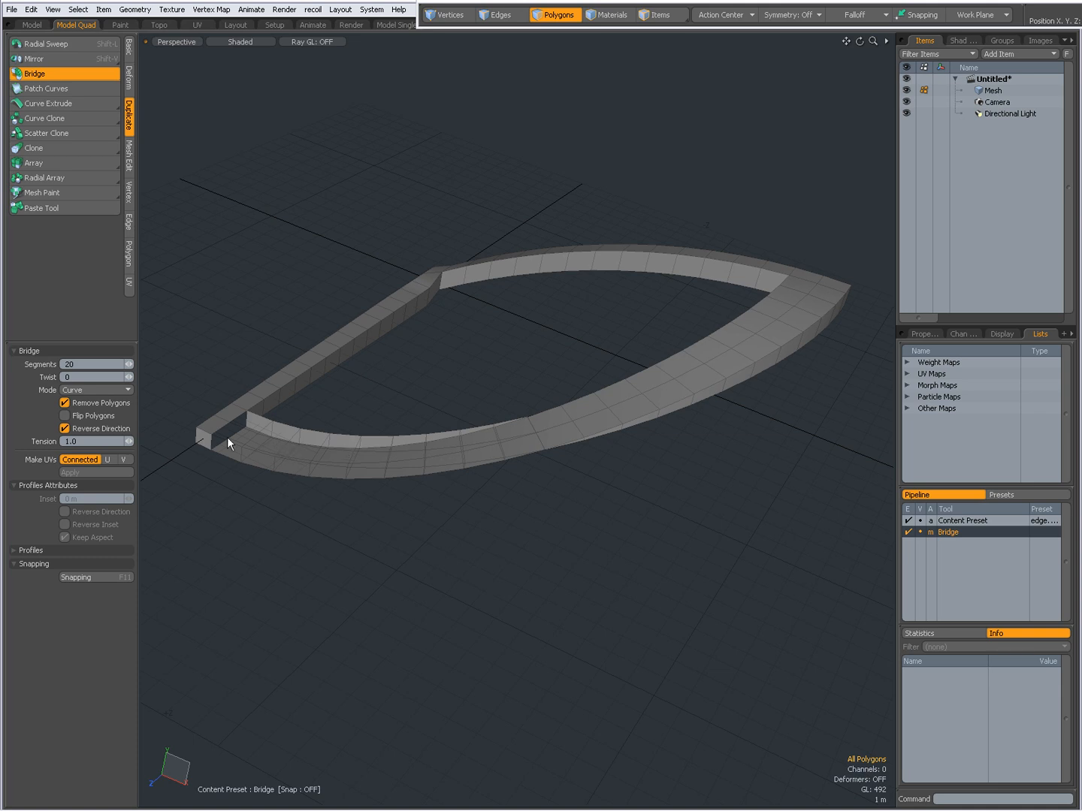
click(63, 428)
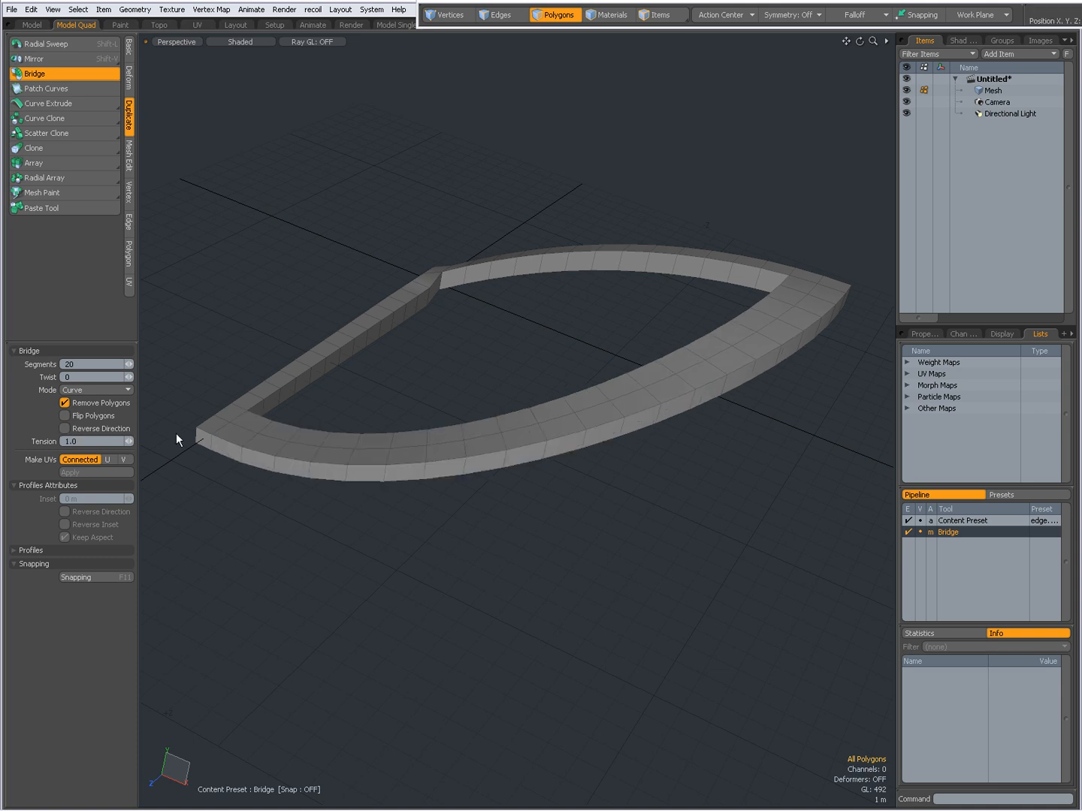
mouse_move(310, 462)
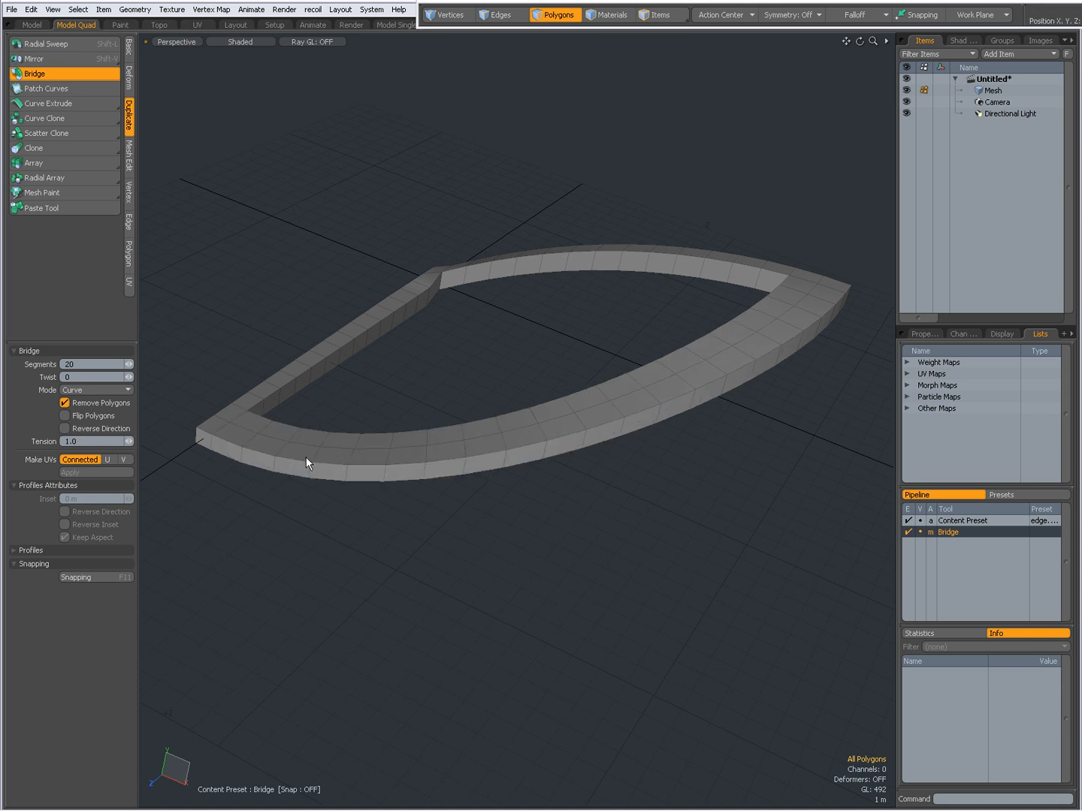
mouse_move(405, 465)
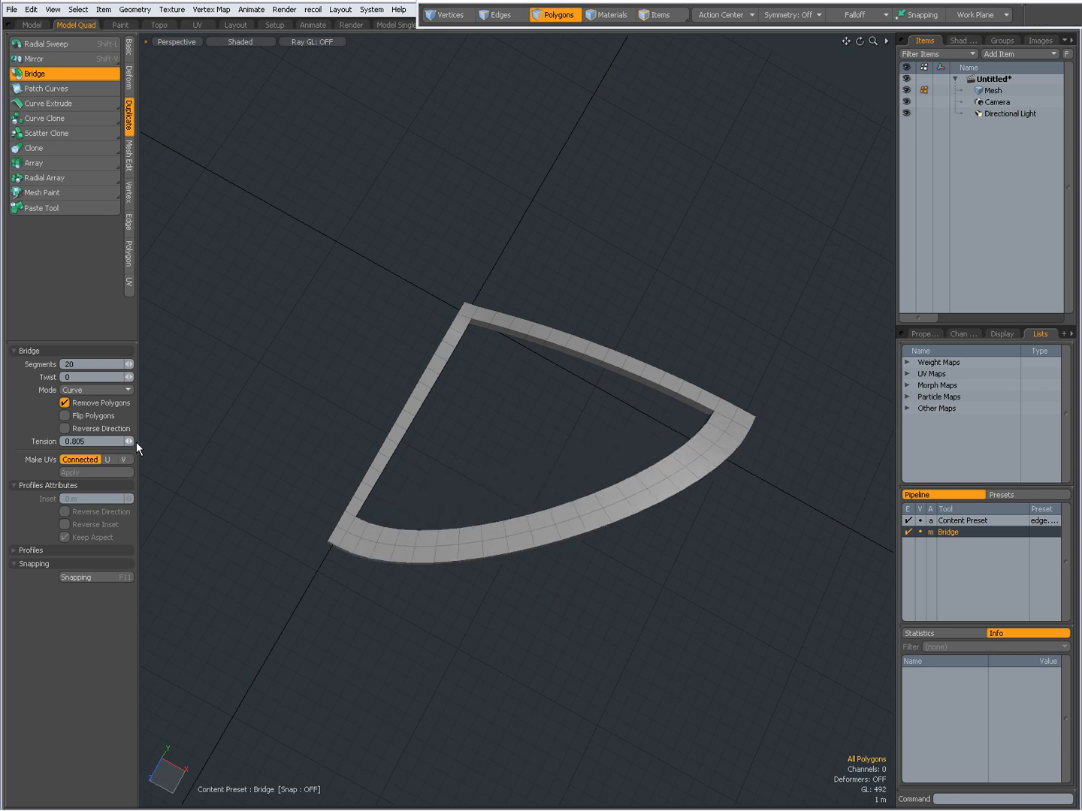
Raise the bridge tension to square the frame, try 2 segments, then restore 20 segments.
drag(90, 442, 120, 442)
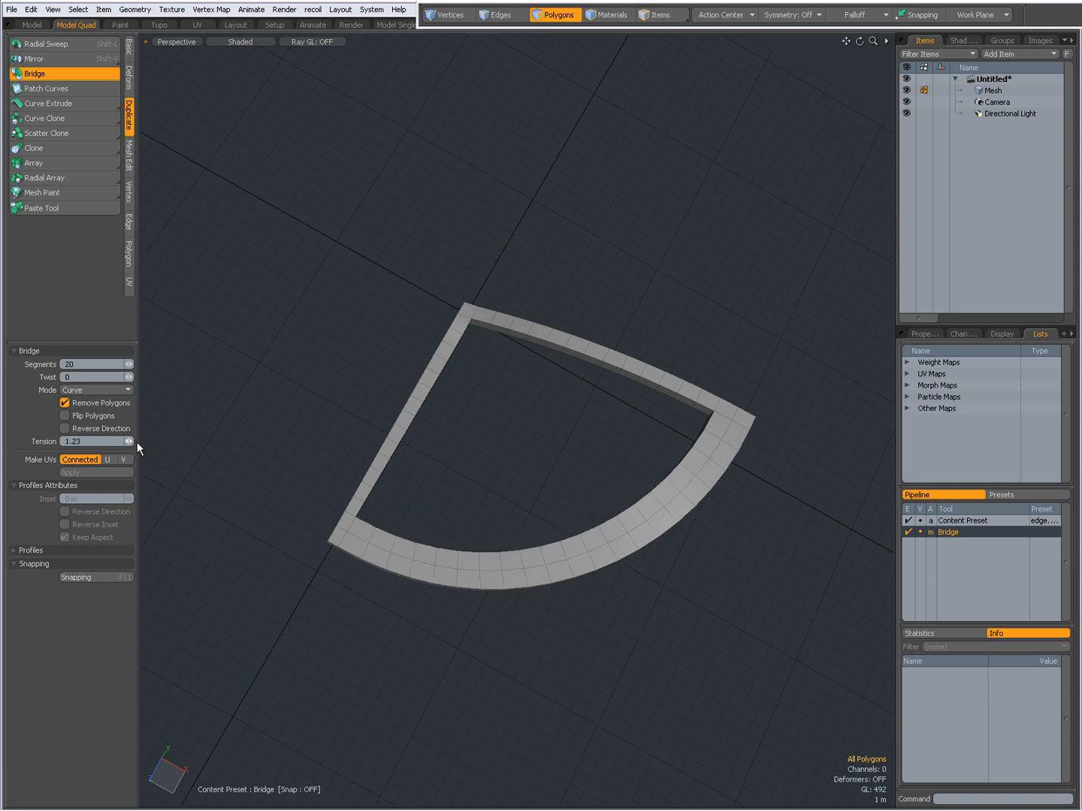
drag(93, 441, 112, 442)
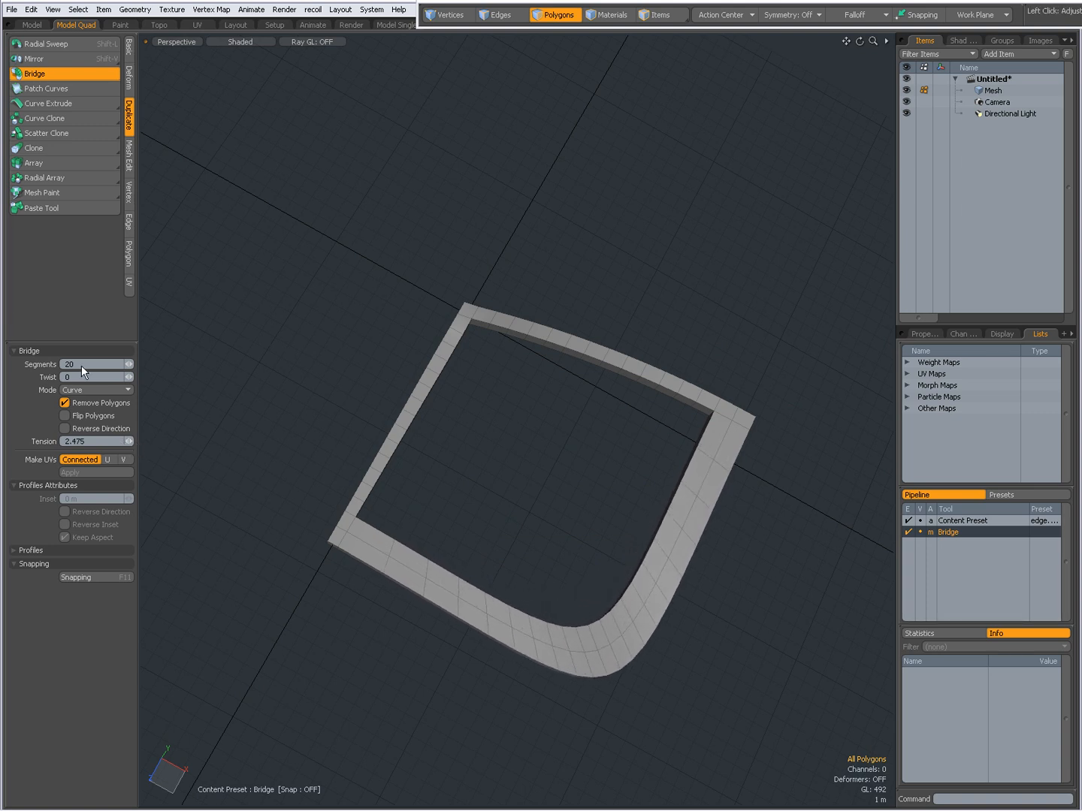
text(2)
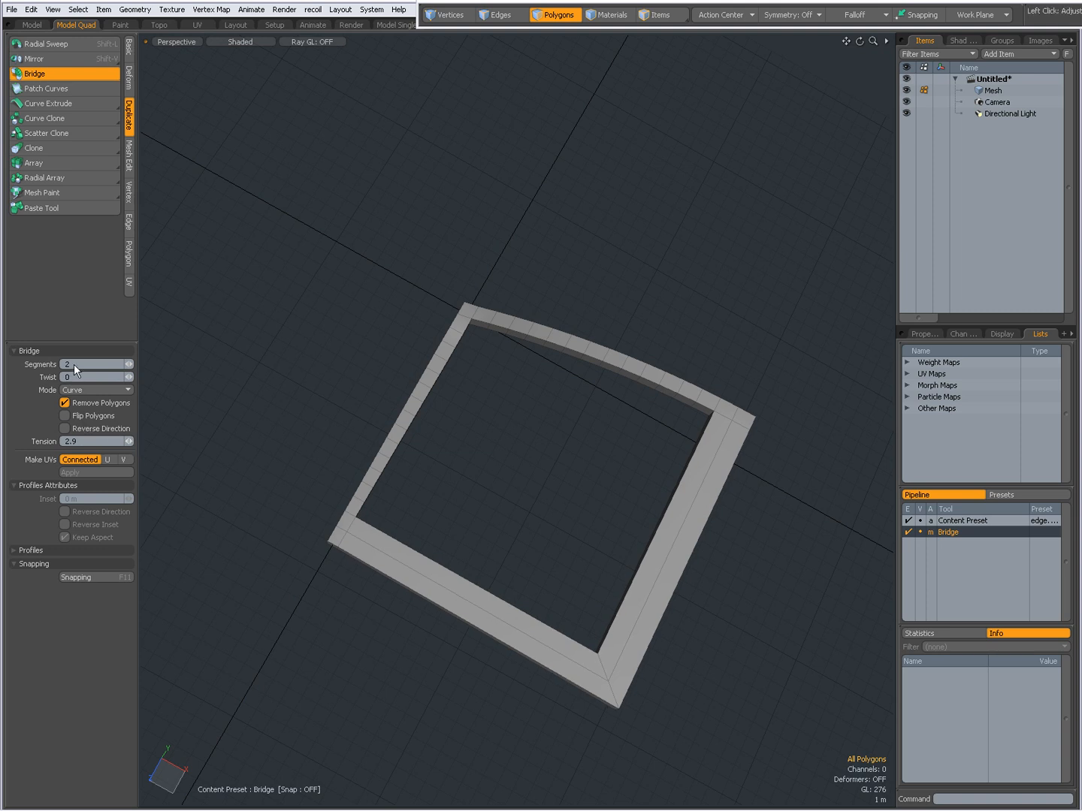
text(20)
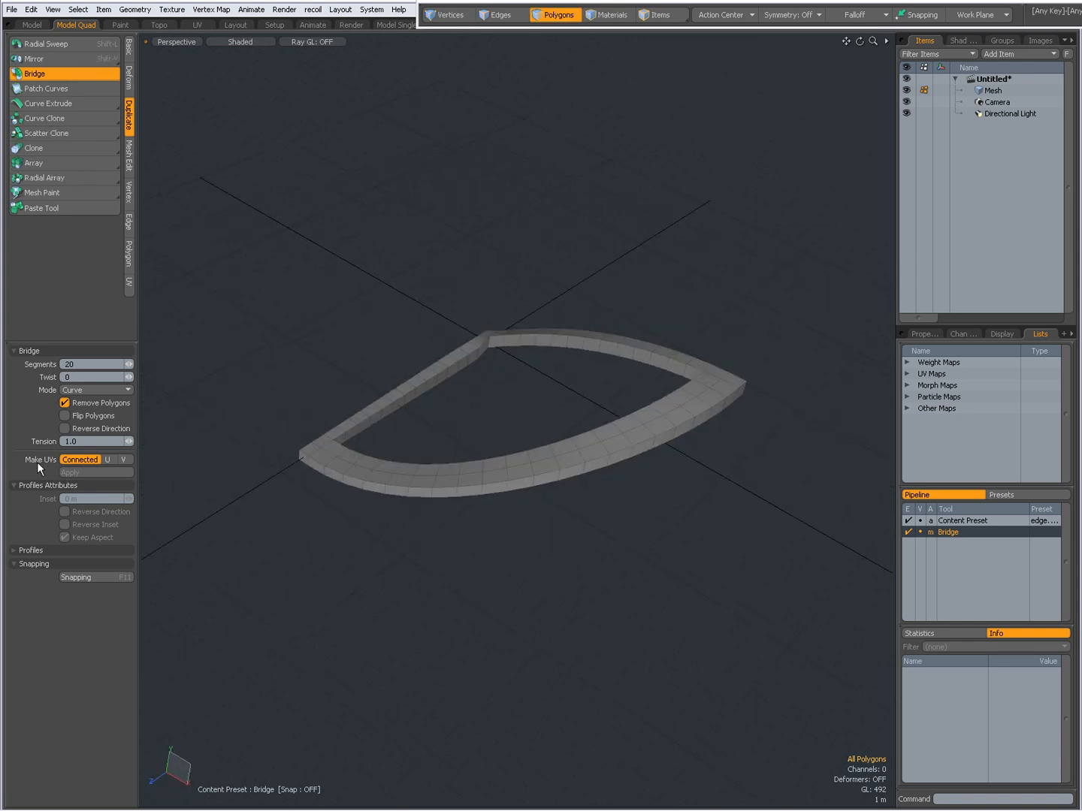
mouse_move(102, 463)
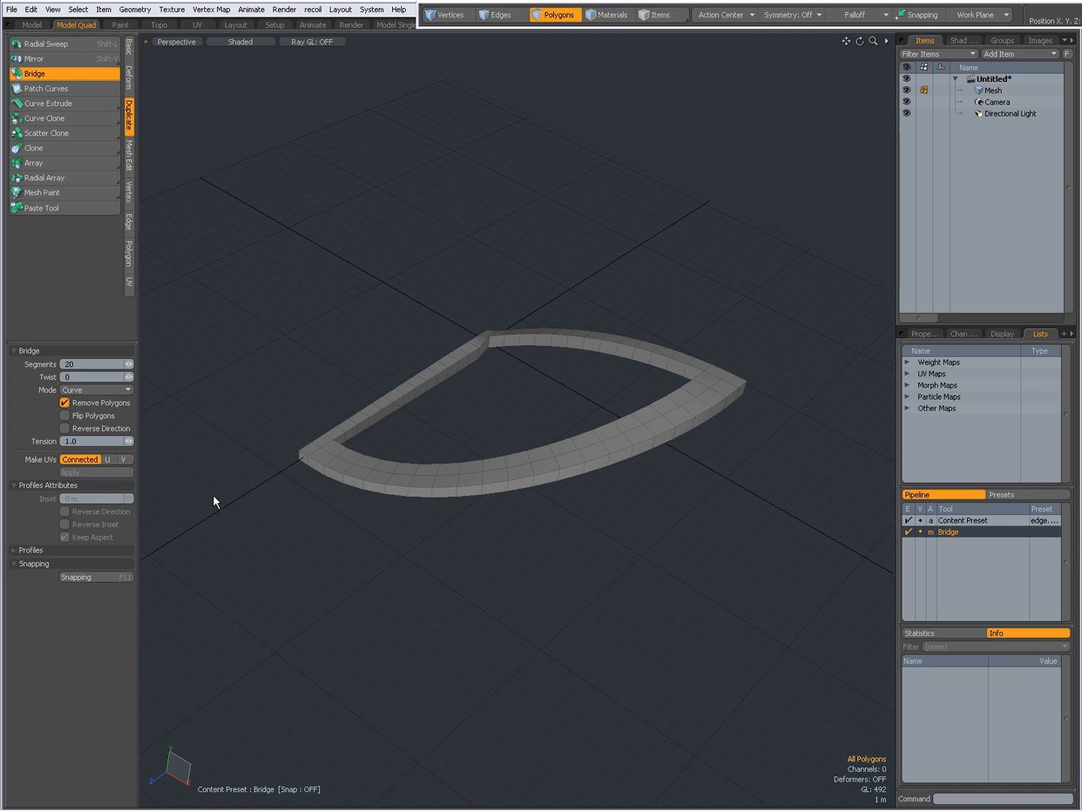
Expand the Profiles section to show the bridge's profile shape presets.
click(30, 550)
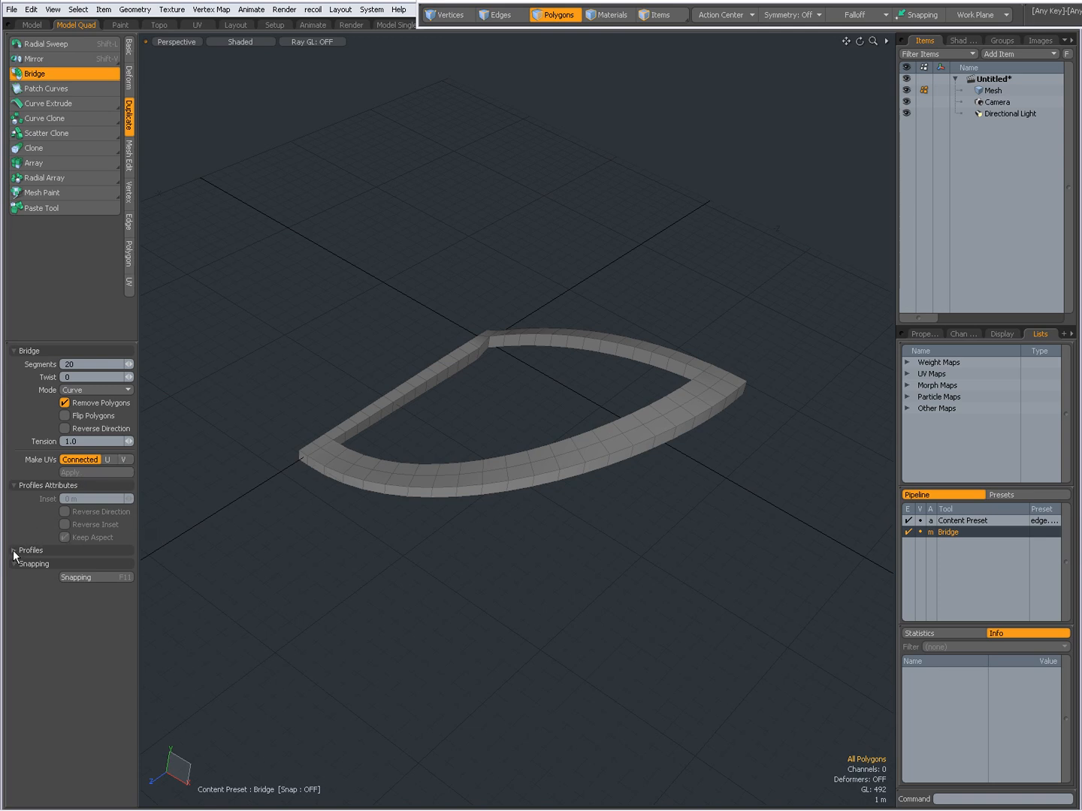
click(27, 550)
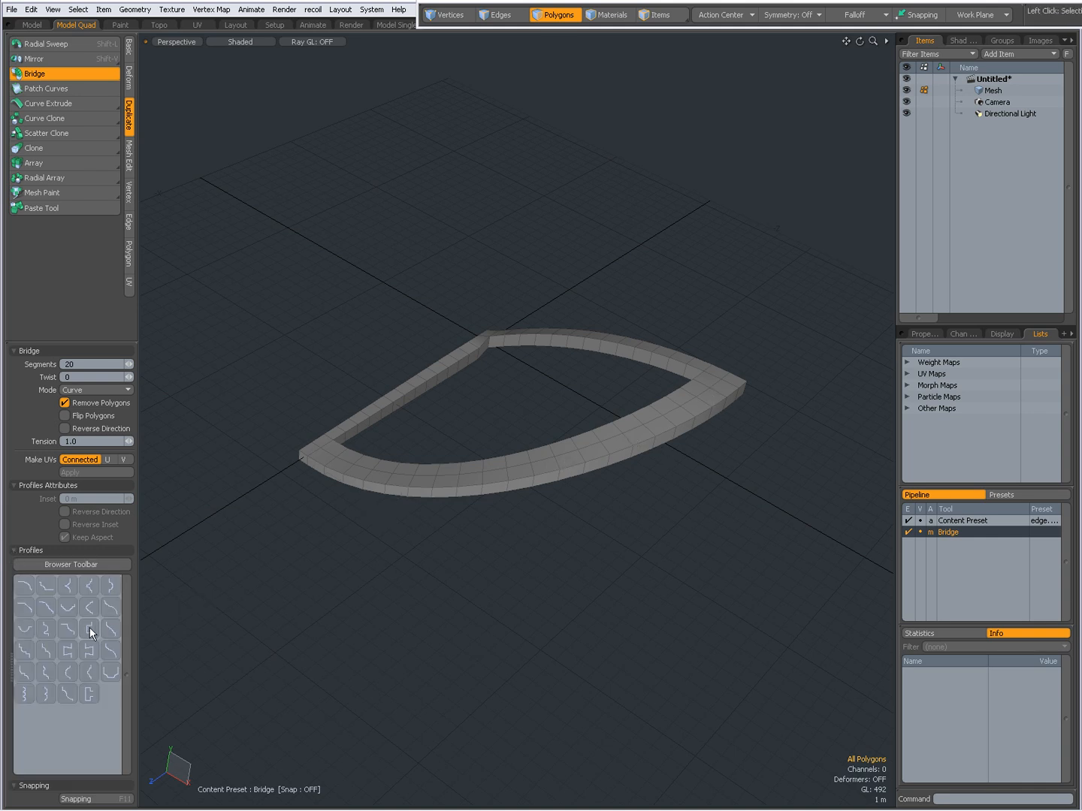
Sweep a profile preset along the bridge and inspect the profiled shape.
click(87, 631)
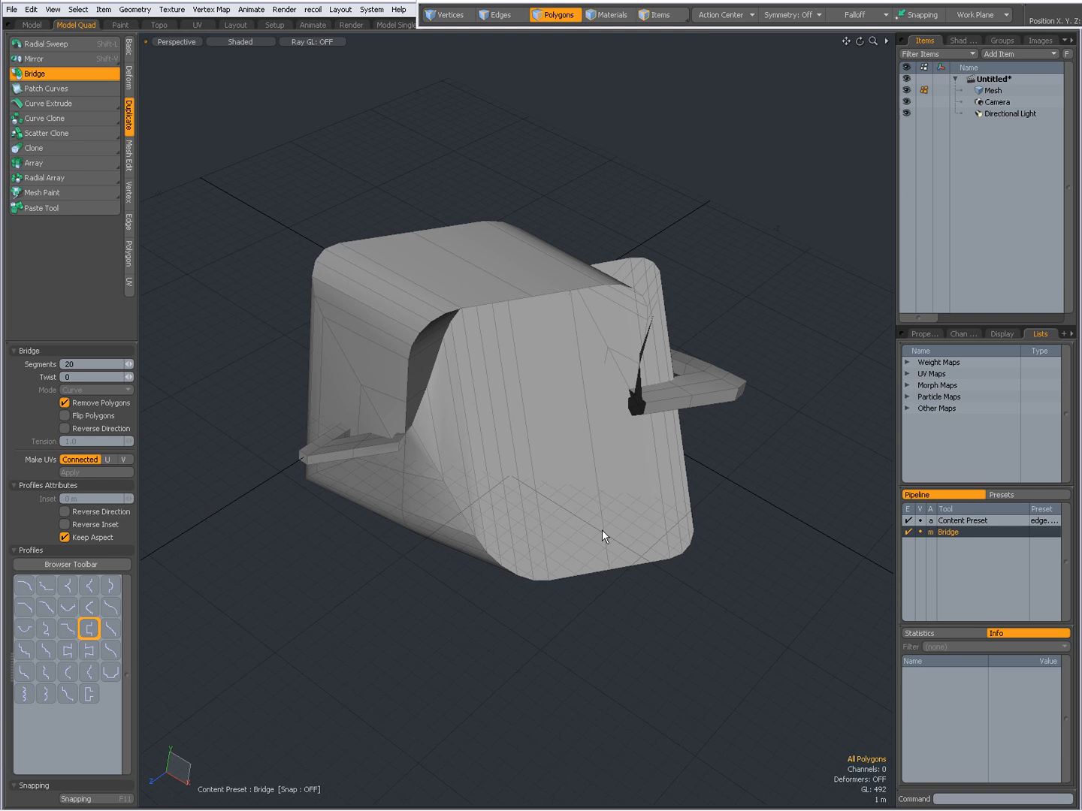
drag(604, 535, 429, 480)
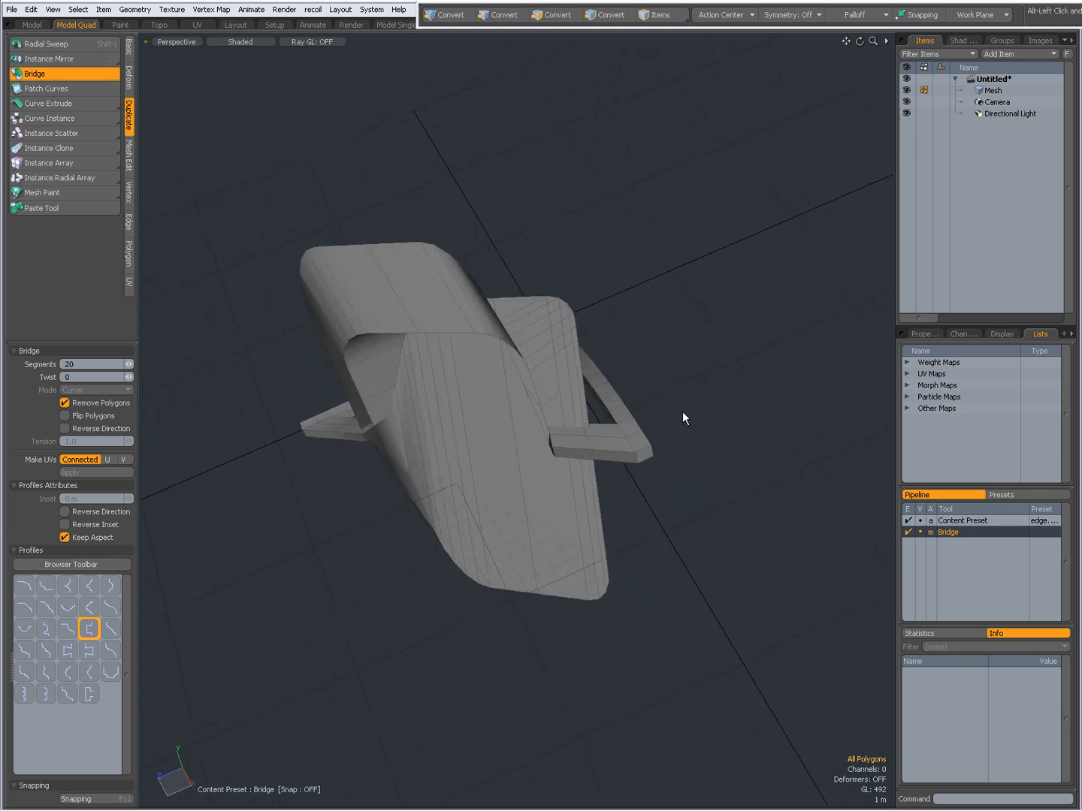
drag(684, 418, 493, 426)
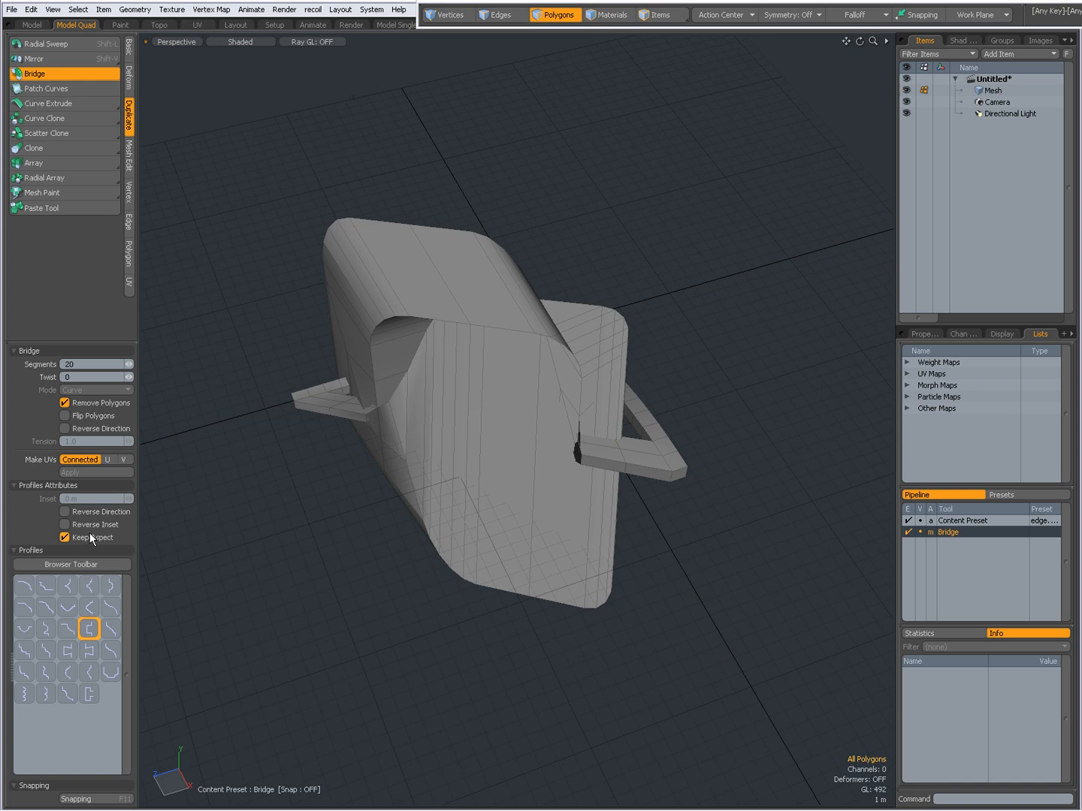
mouse_move(105, 548)
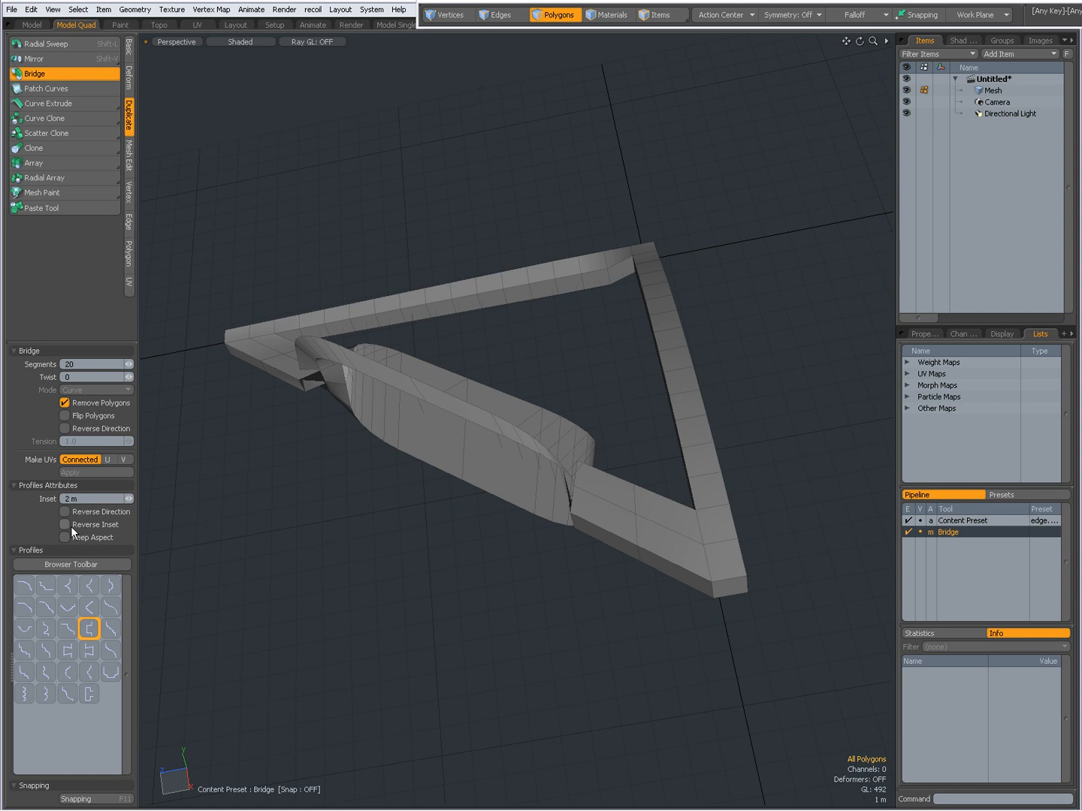
mouse_move(65, 524)
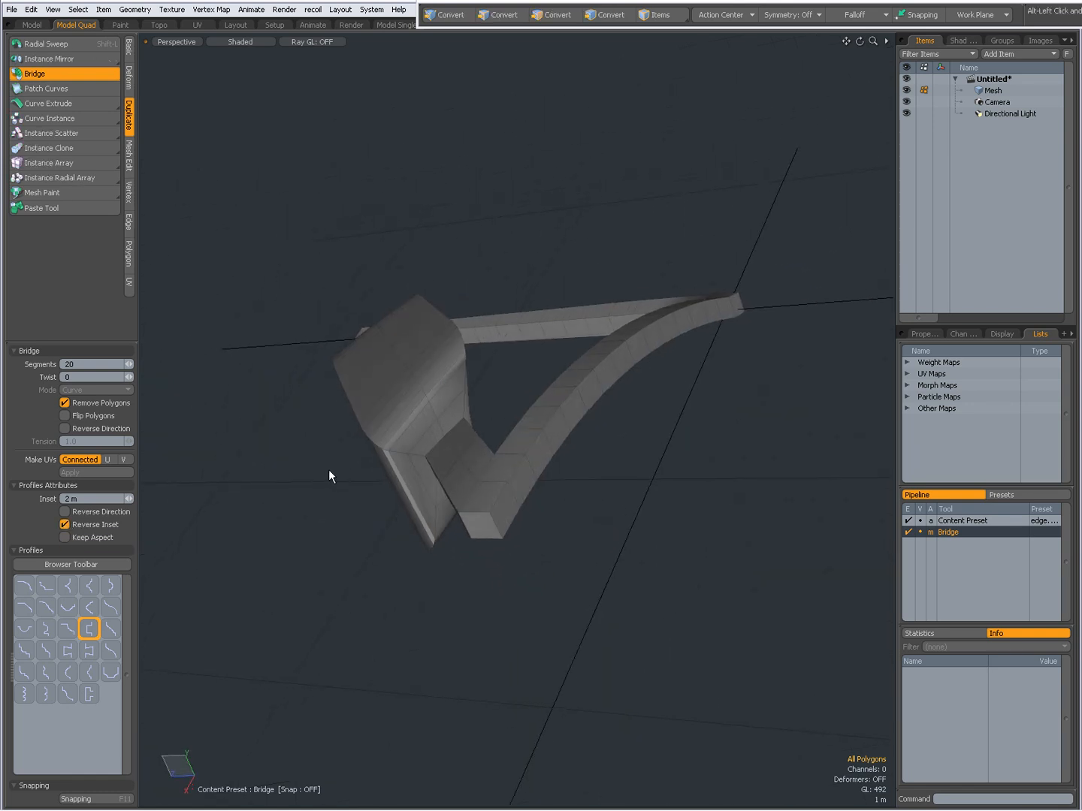
Toggle Reverse Inset off and back on, swelling the bridge into a rounded block.
drag(329, 474, 496, 520)
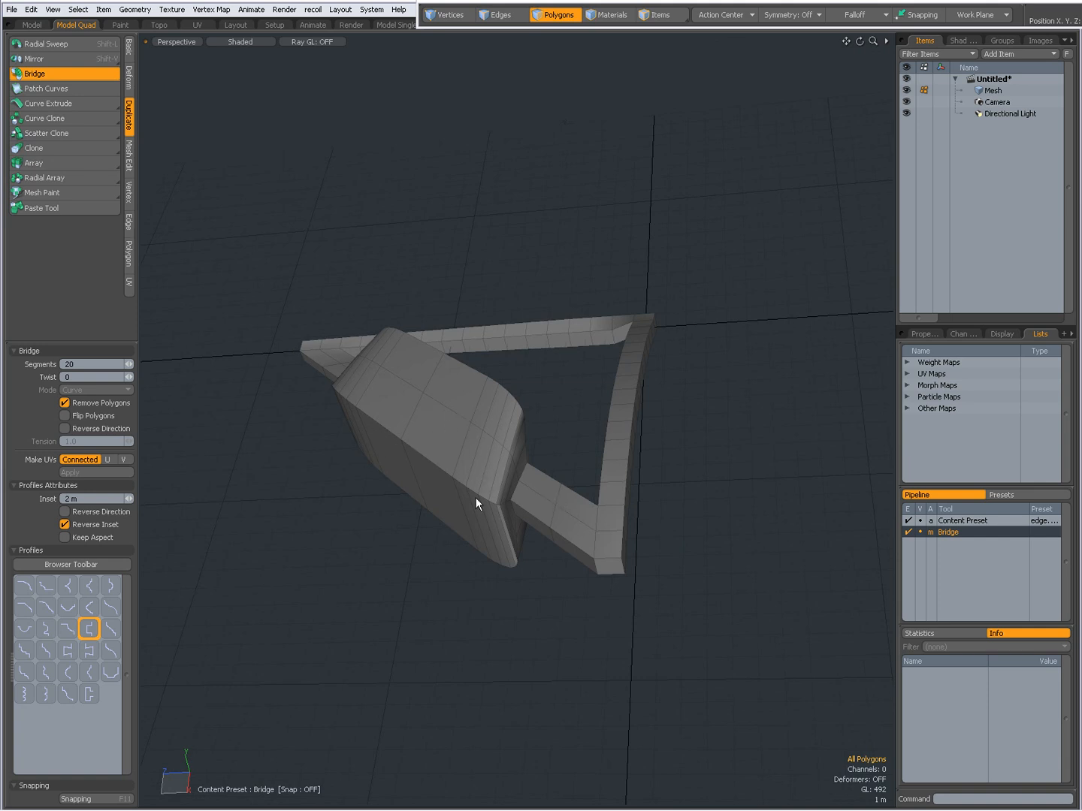
click(64, 524)
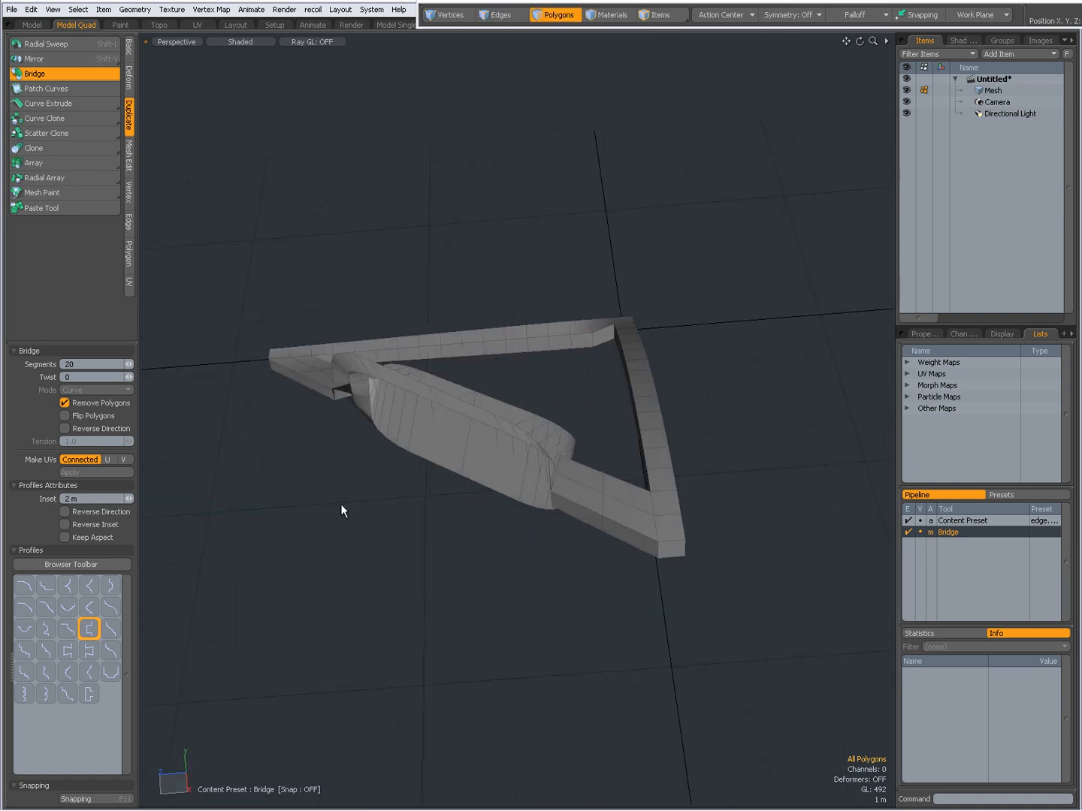
click(65, 524)
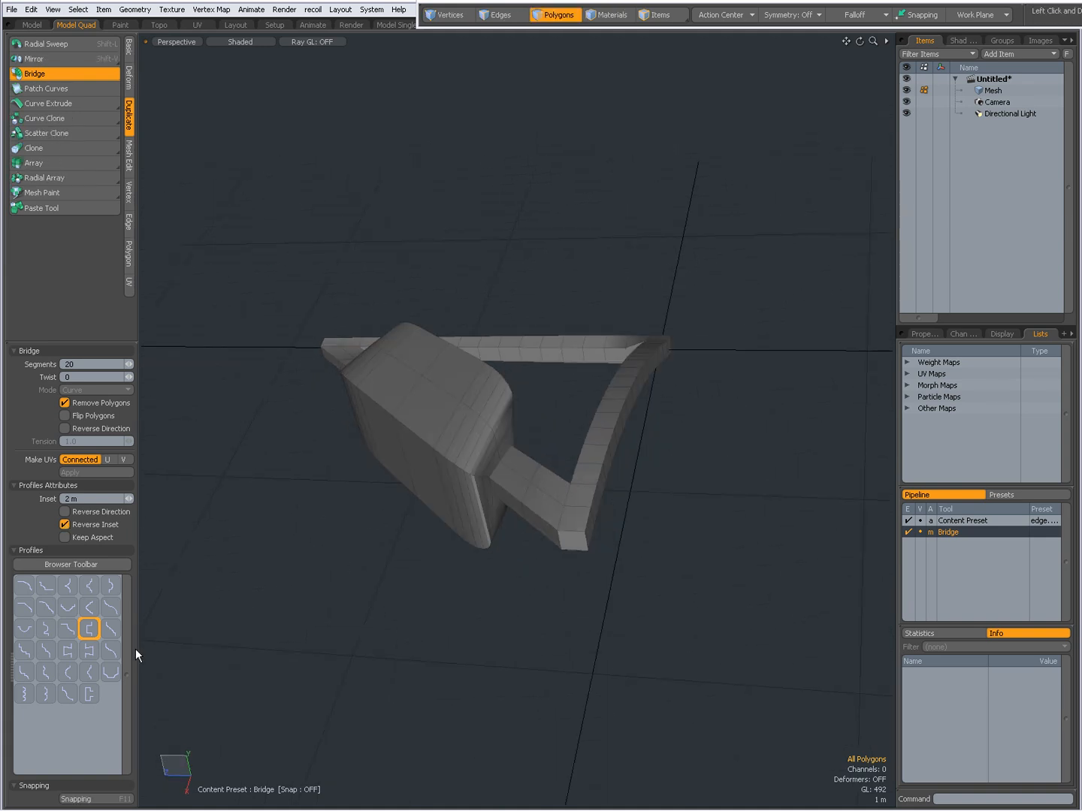
Try other profile presets, returning to the earlier one then a rounded leaf-like profile.
click(24, 670)
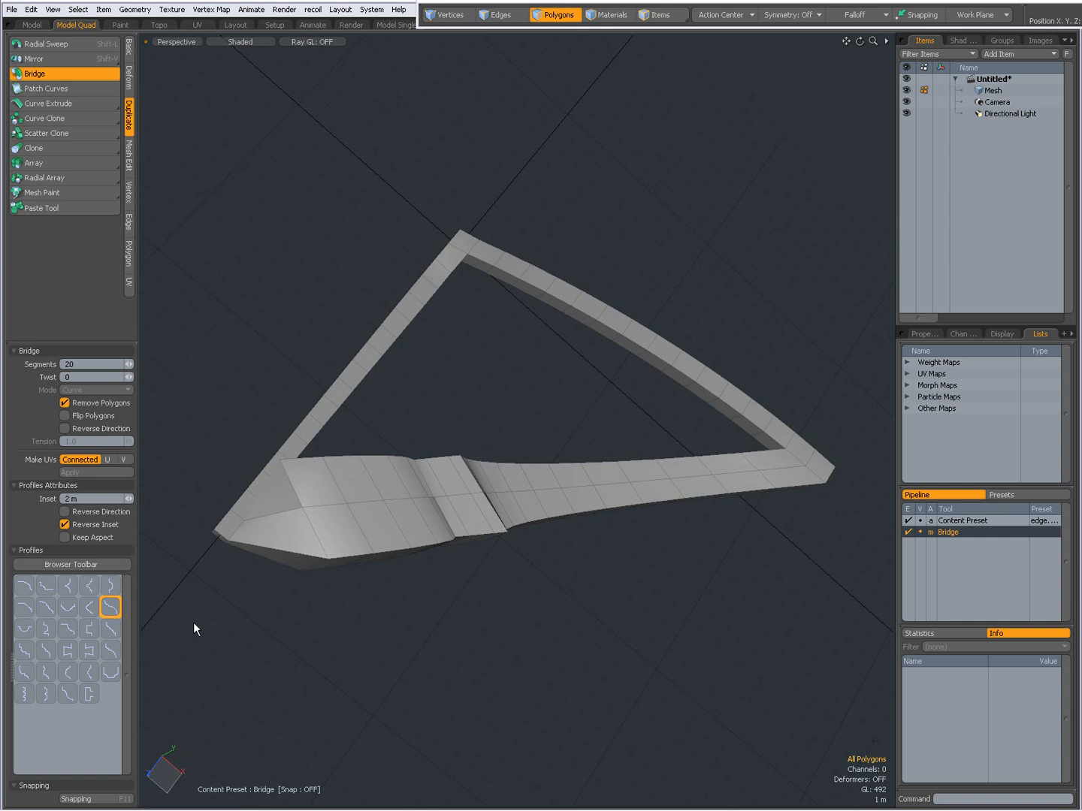
click(87, 629)
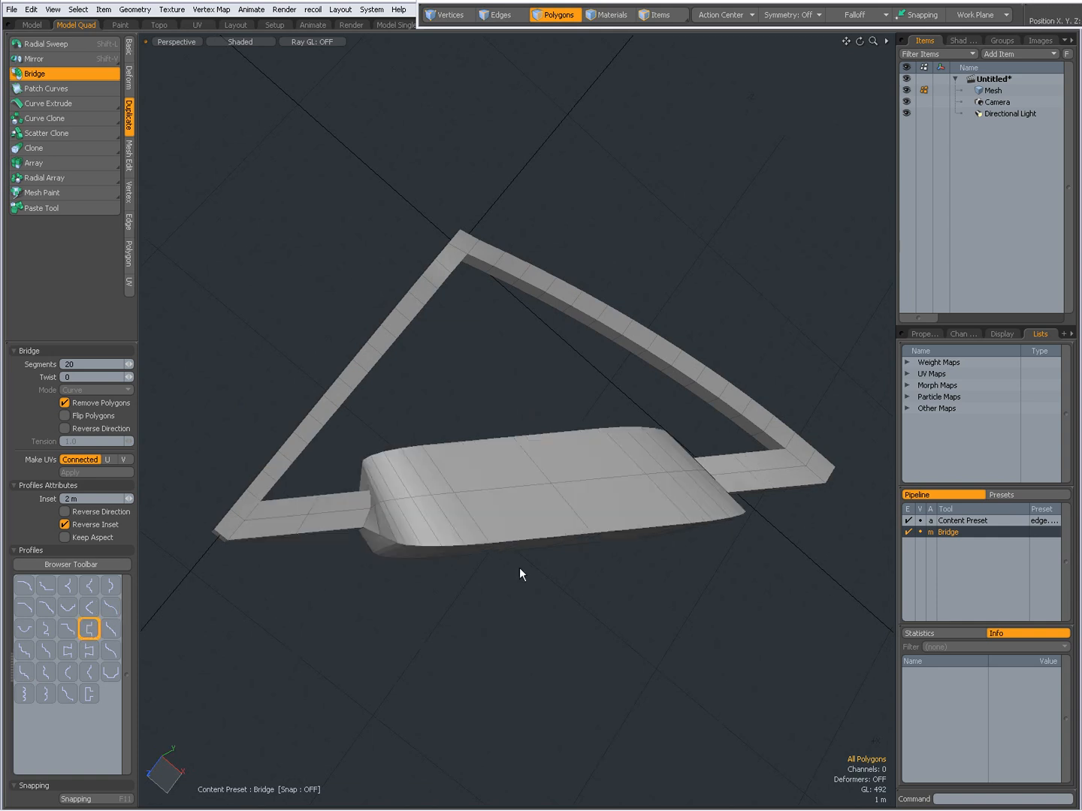
drag(519, 551, 484, 547)
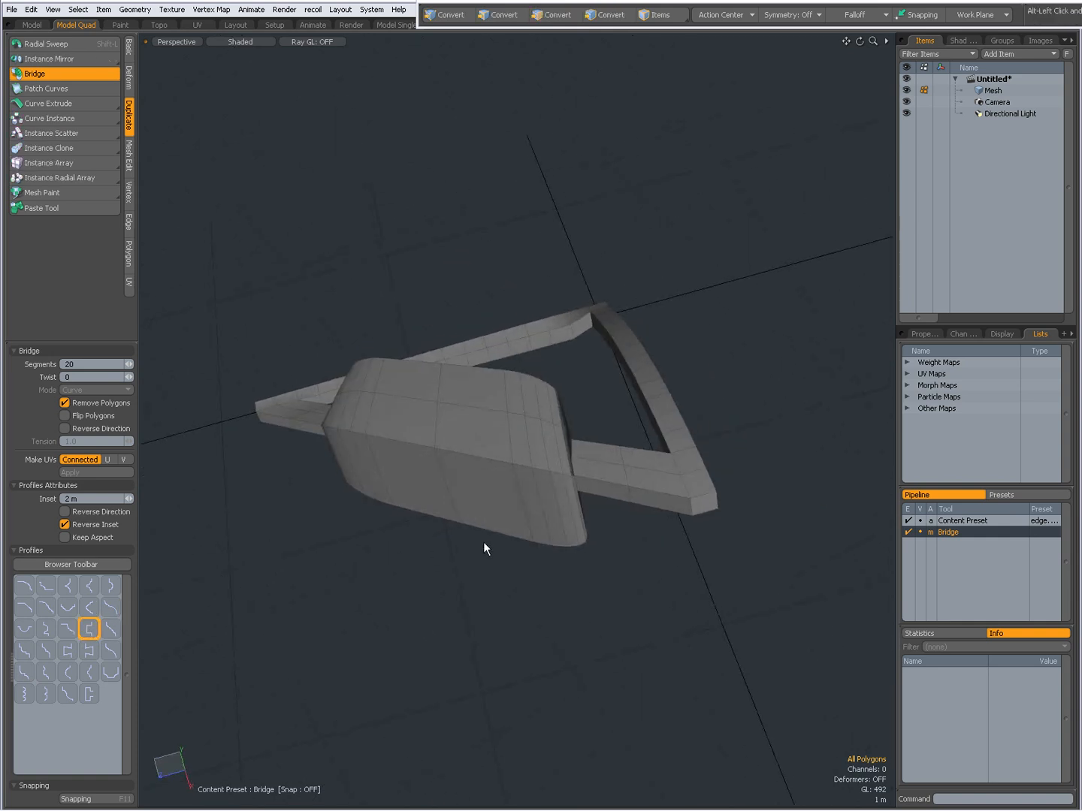
click(66, 671)
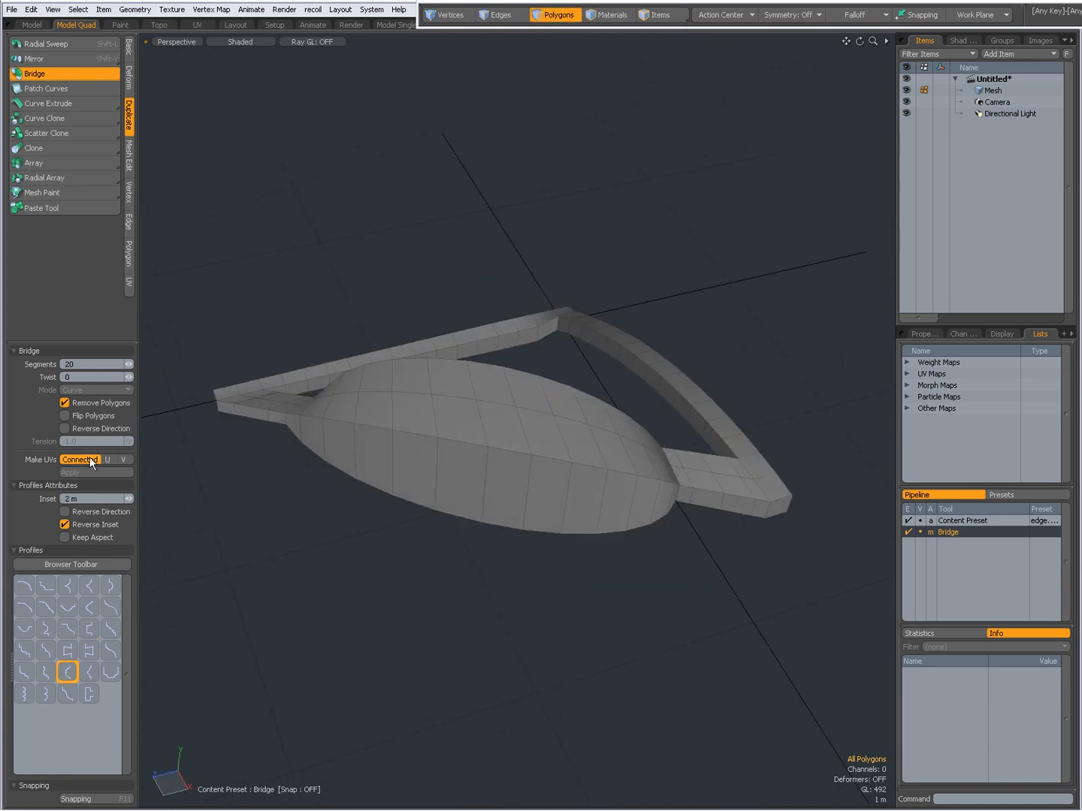
Shrink the profile Inset from 5 m to .25 so the bulge nearly disappears.
text(5 m)
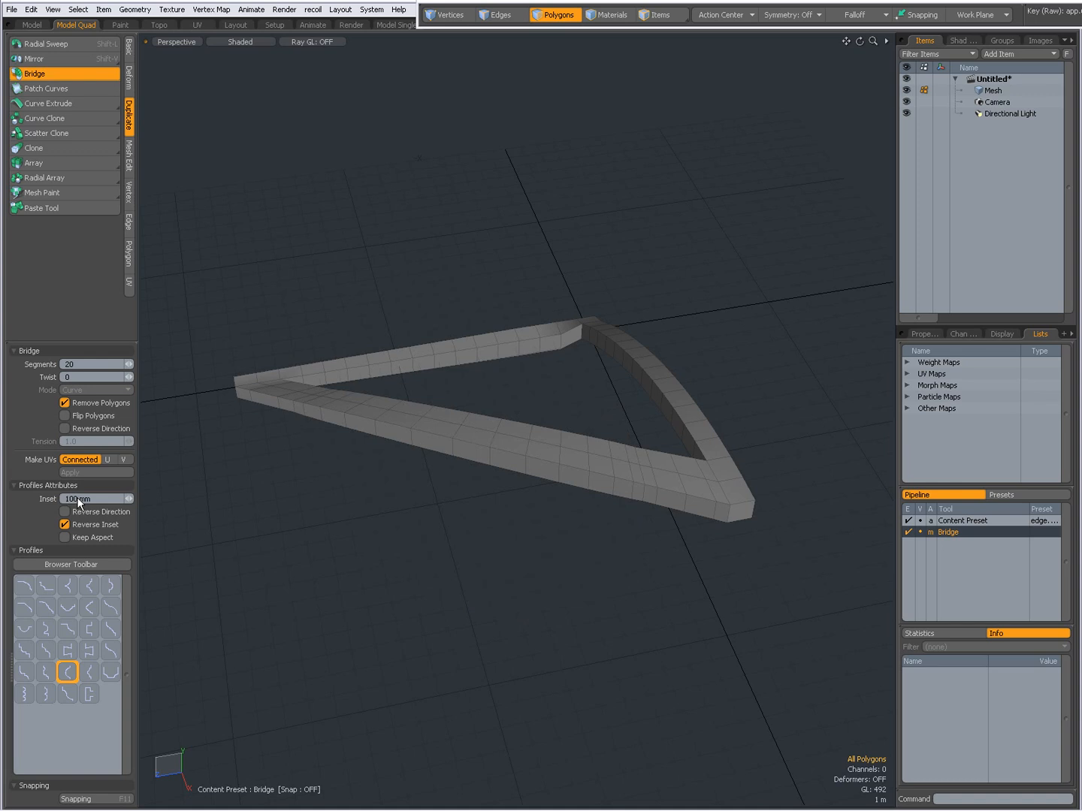
text(.25)
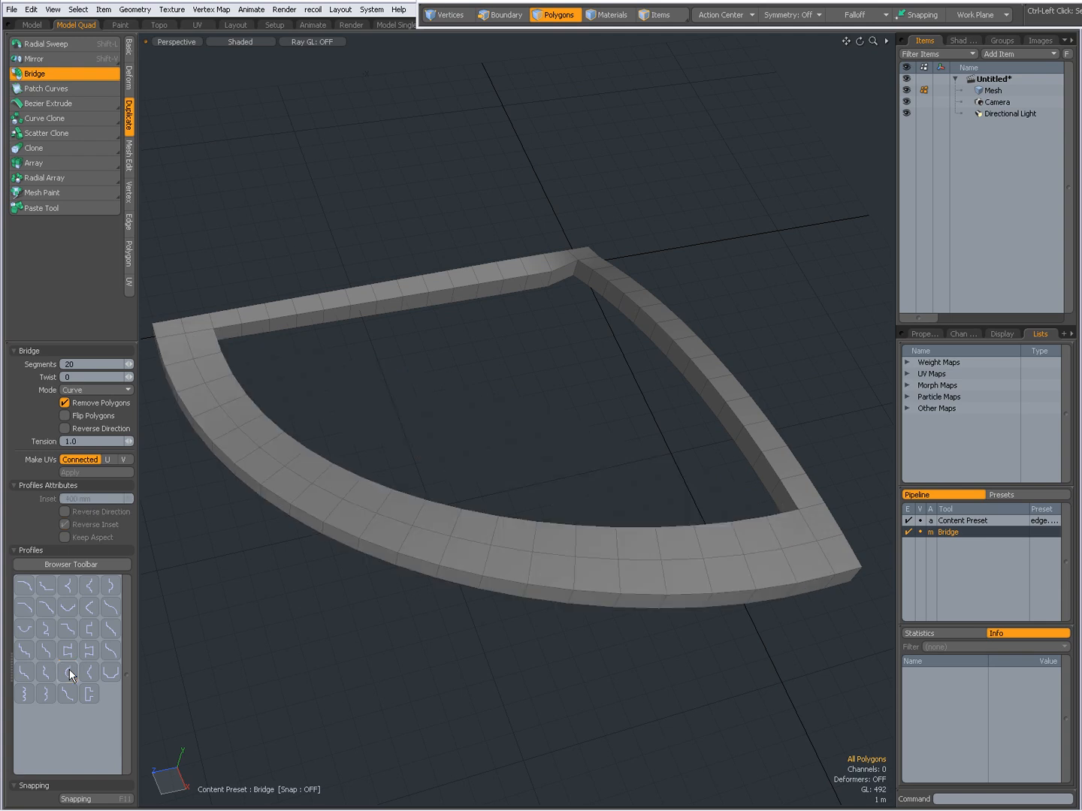
Drop the profile and collapse the Profiles section, leaving a plain curved frame.
click(30, 550)
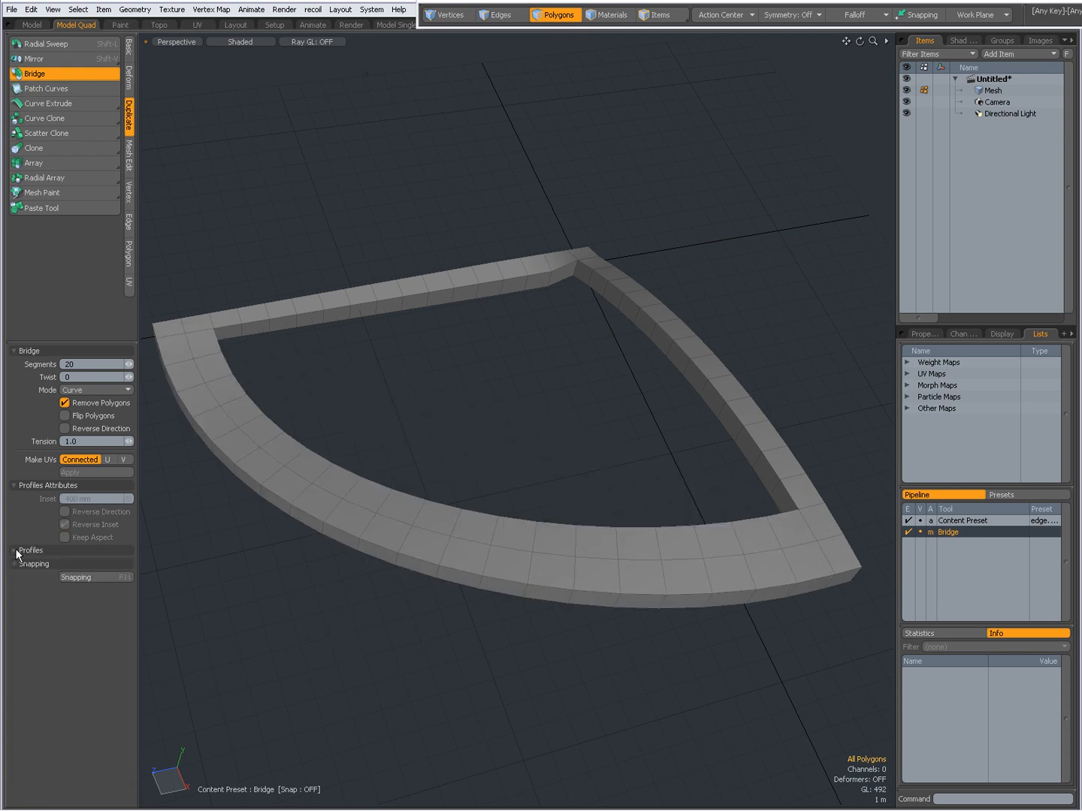